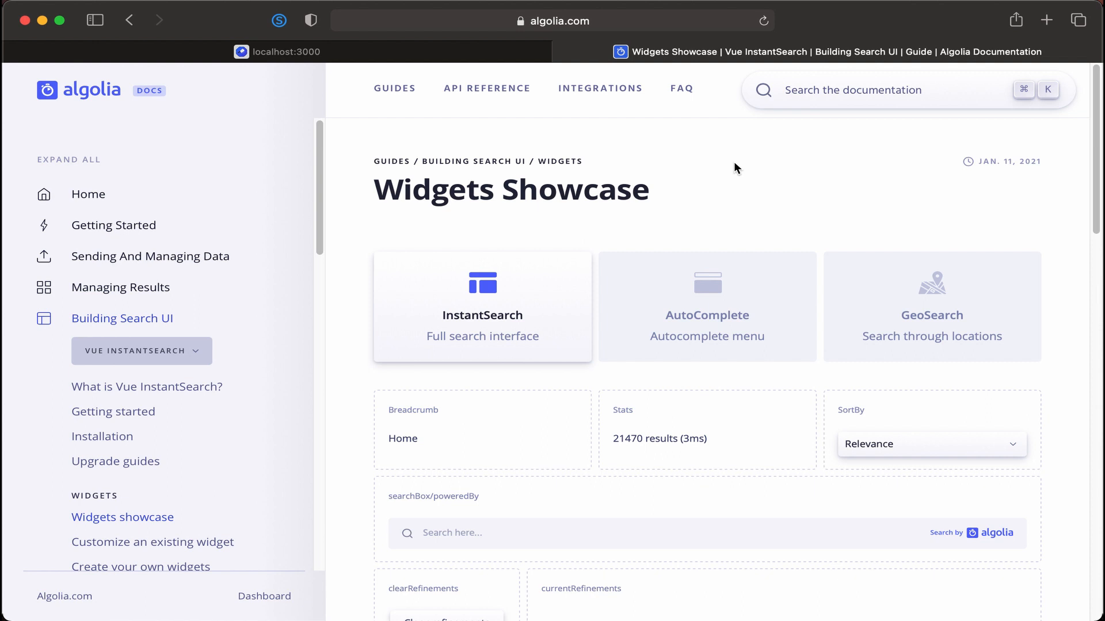
{"action": "mouse_move", "coordinate": [655, 191]}
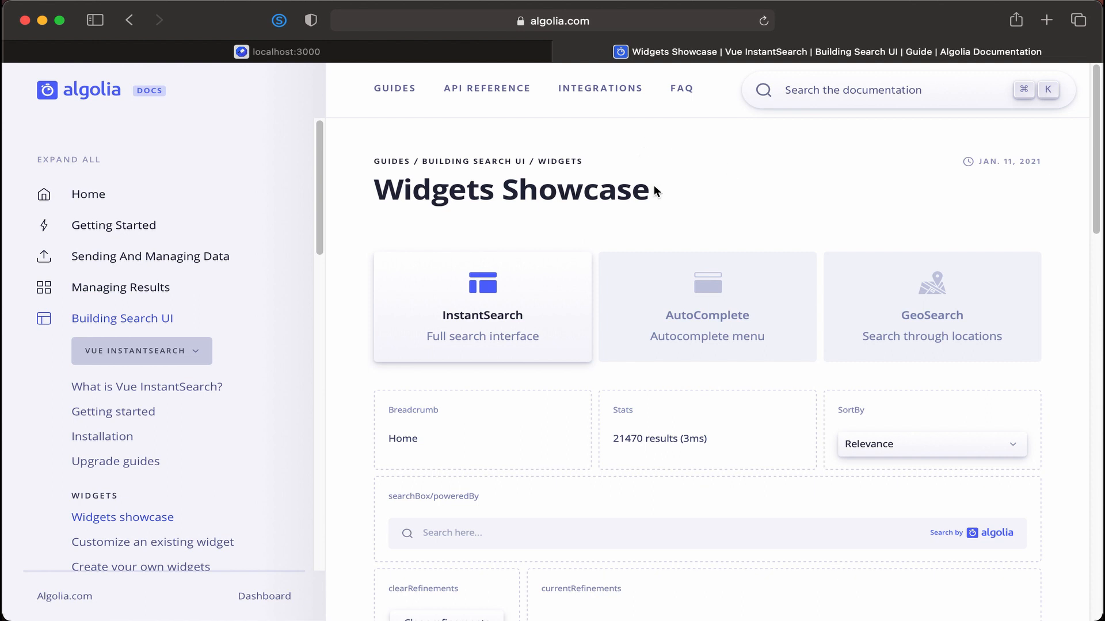
{"action": "mouse_move", "coordinate": [652, 176]}
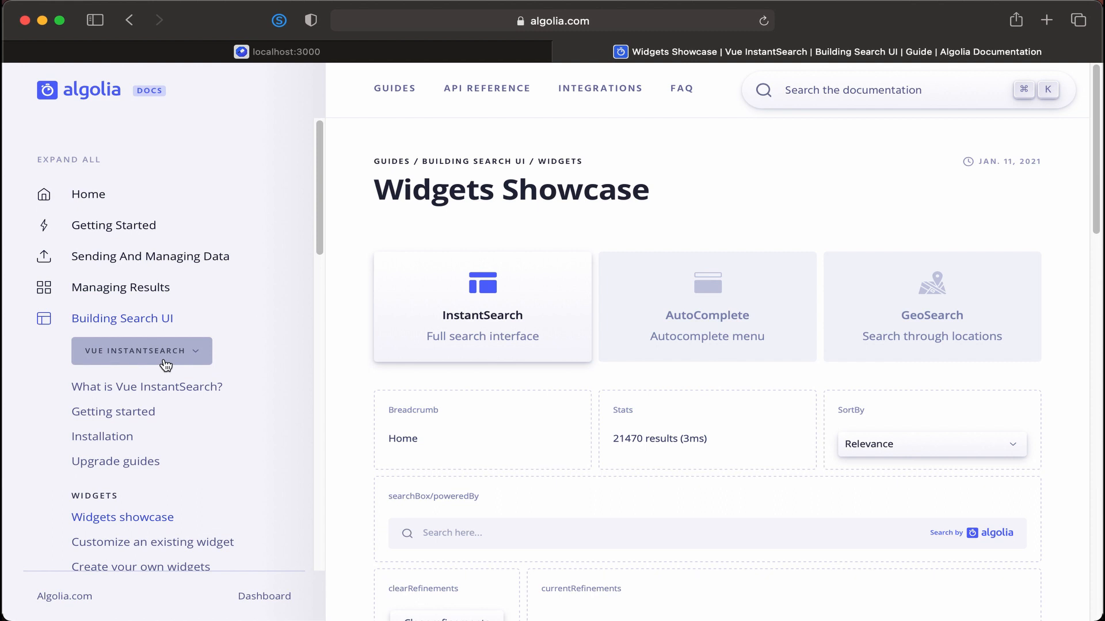
{"action": "mouse_move", "coordinate": [428, 378]}
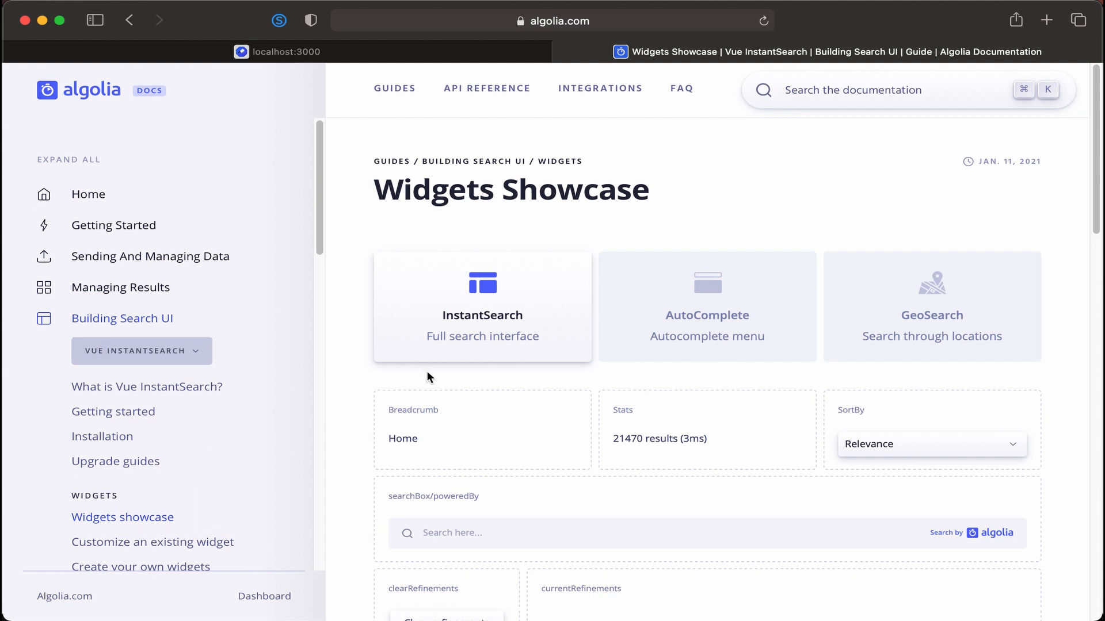
{"action": "mouse_move", "coordinate": [454, 360]}
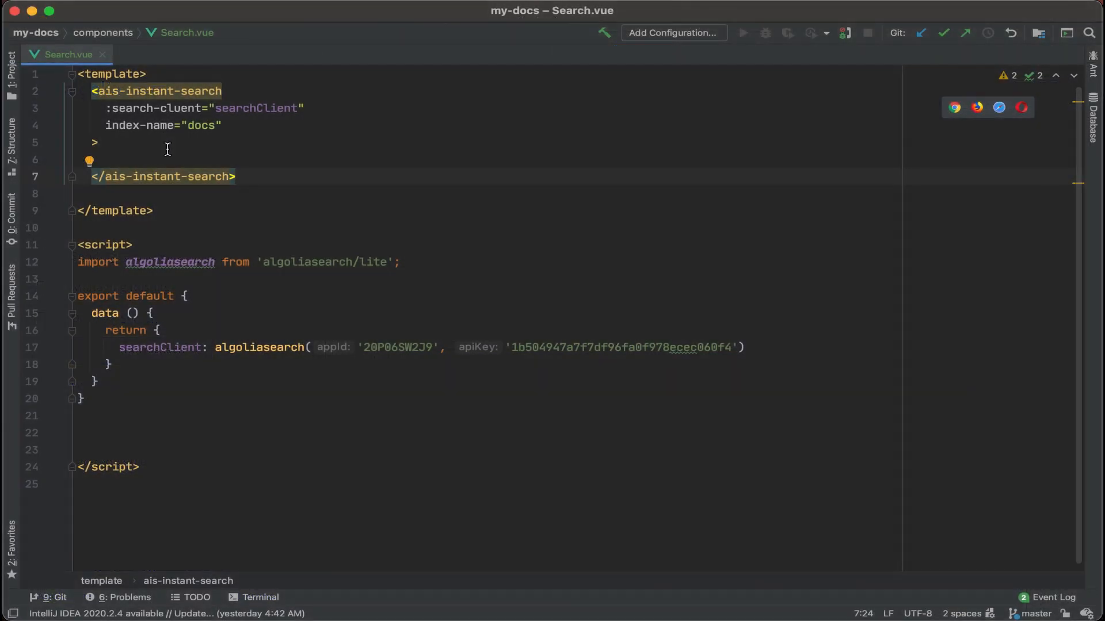
{"action": "mouse_move", "coordinate": [73, 67]}
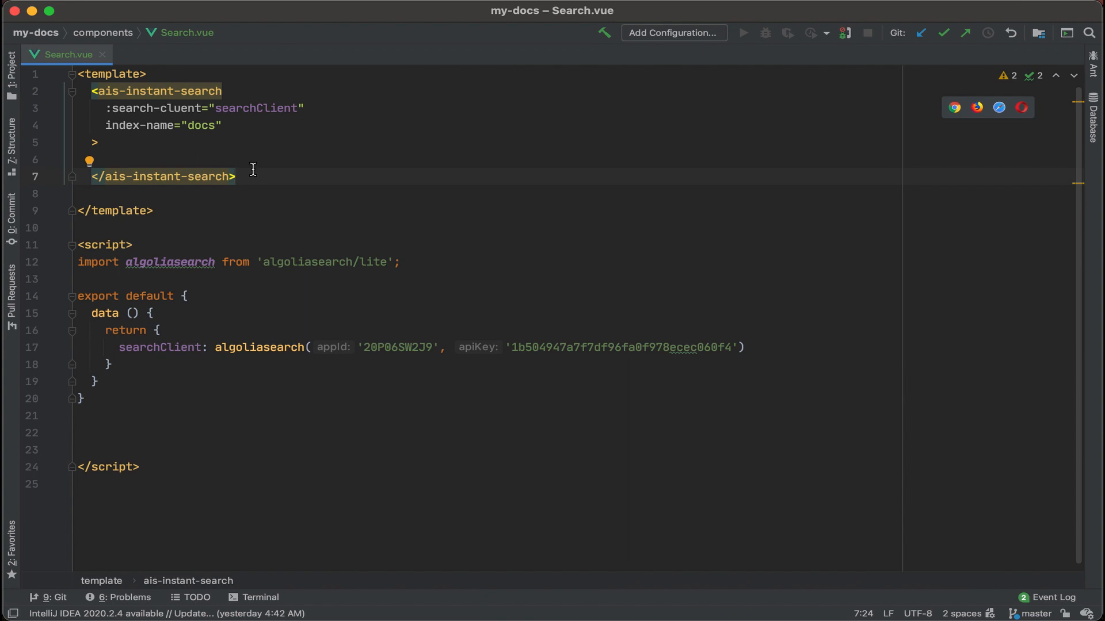
{"action": "mouse_move", "coordinate": [275, 170]}
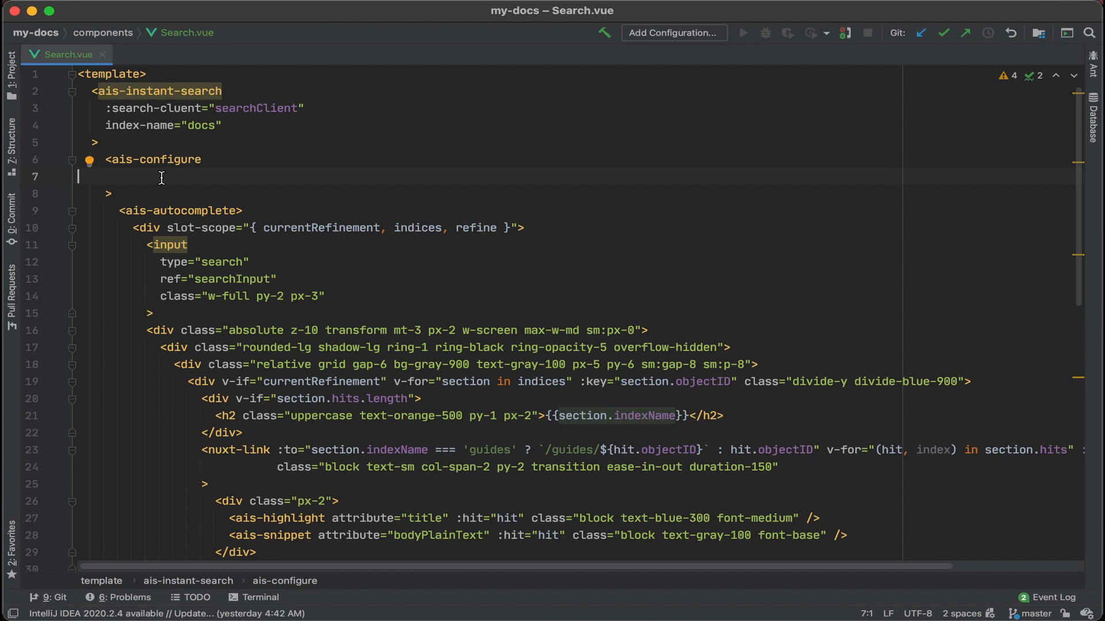
- Give ais-configure an attributesToSnippet list containing 'bodyPlainTest'
{"action": "type", "text": ":at"}
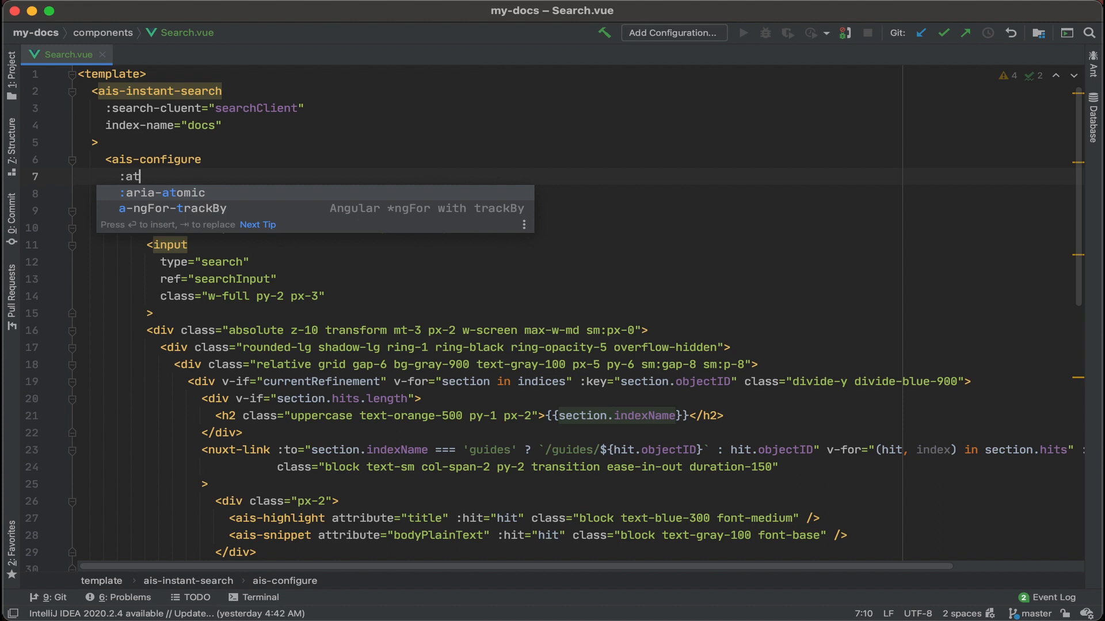
{"action": "type", "text": "tr"}
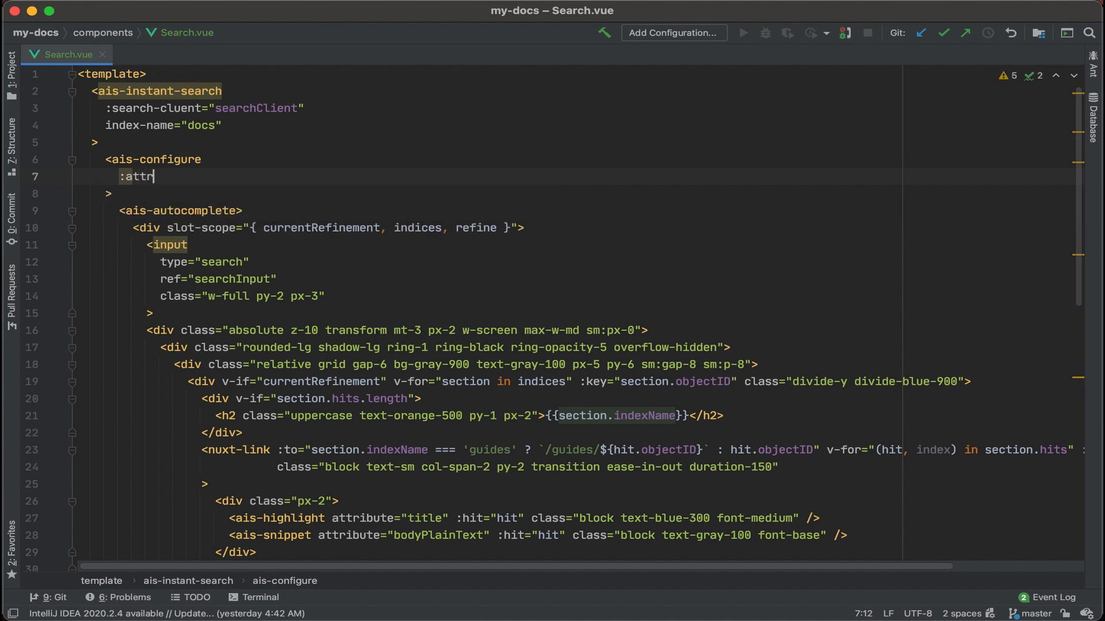
{"action": "type", "text": "ib"}
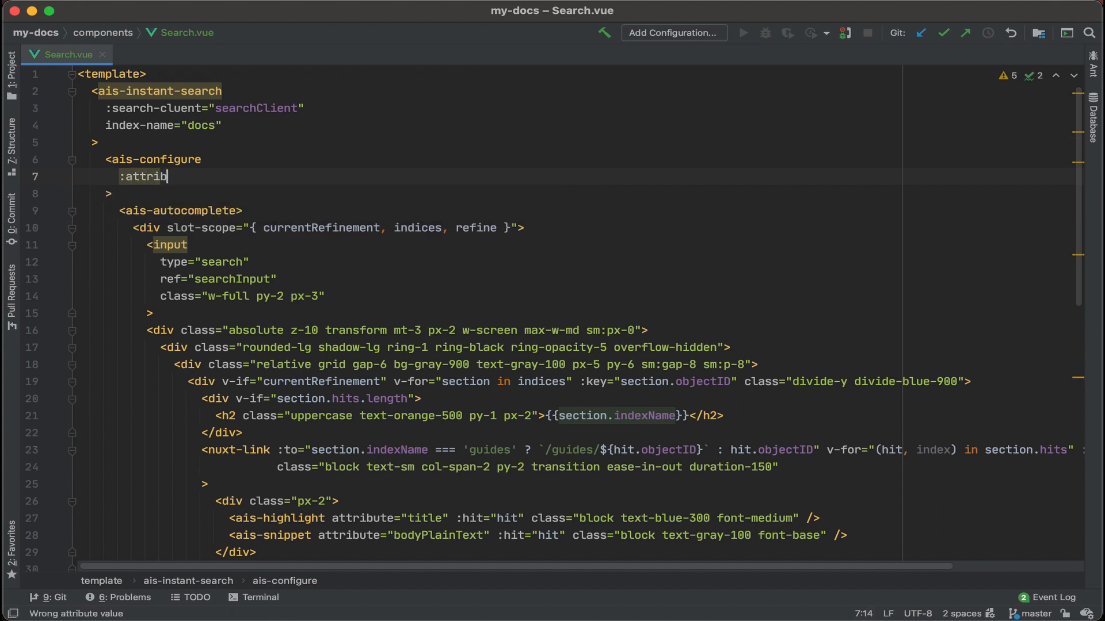
{"action": "type", "text": "utesTo"}
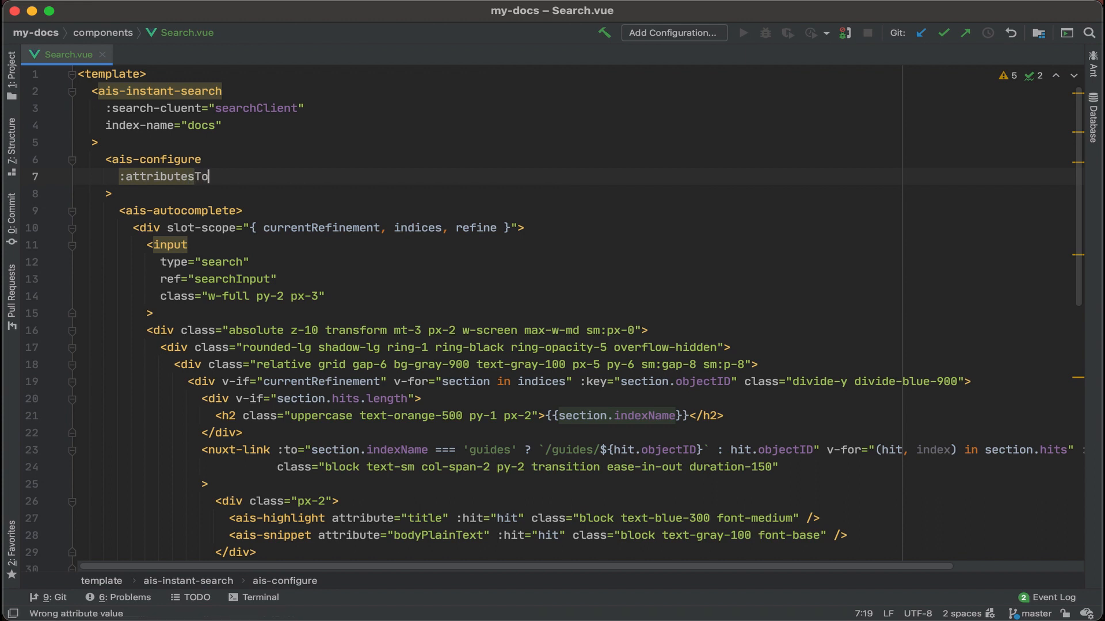
{"action": "type", "text": "Snipper"}
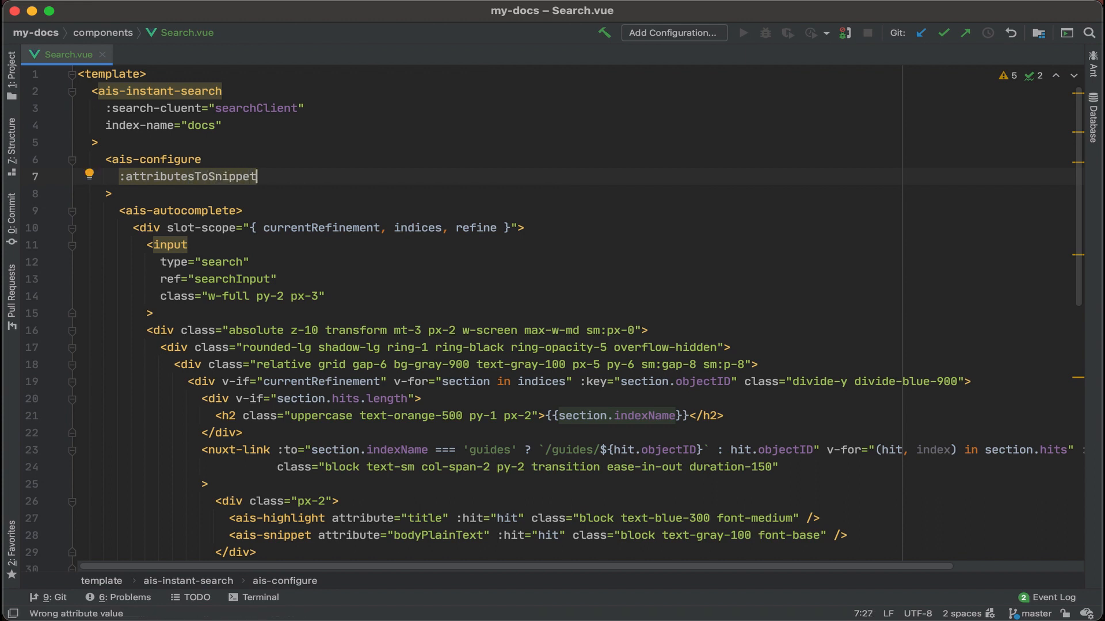
{"action": "type", "text": "=\"["}
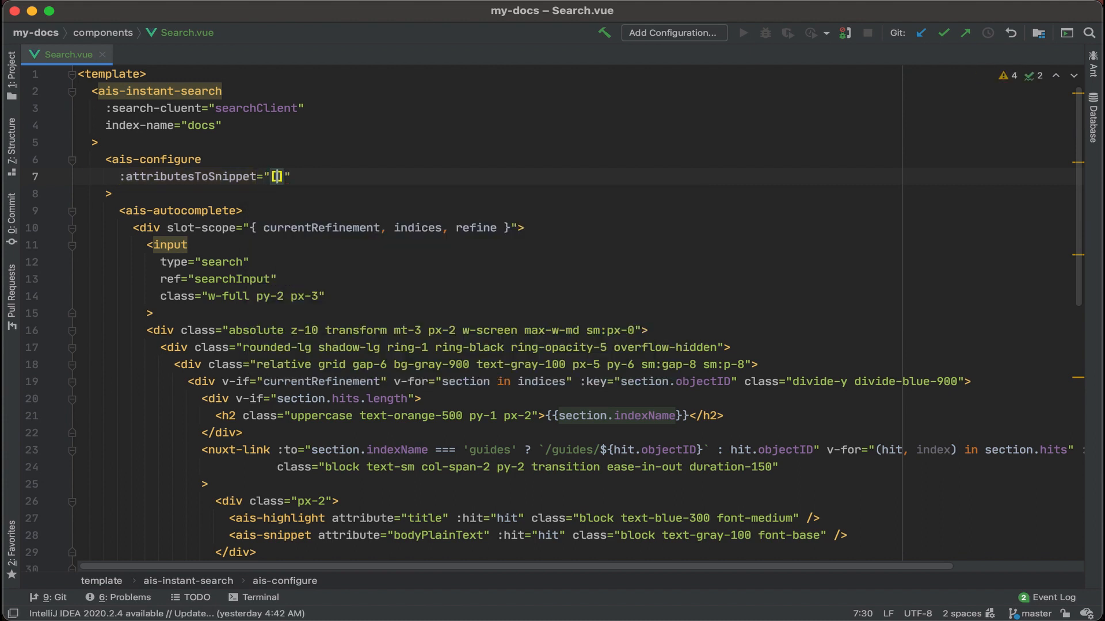
{"action": "type", "text": "body"}
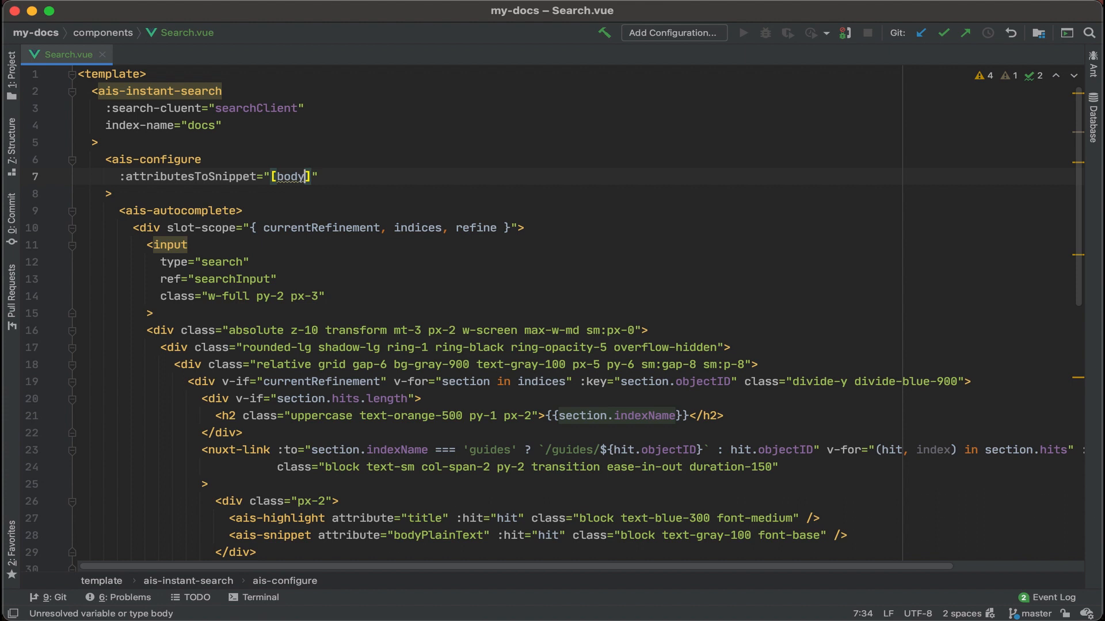
{"action": "type", "text": "Plain"}
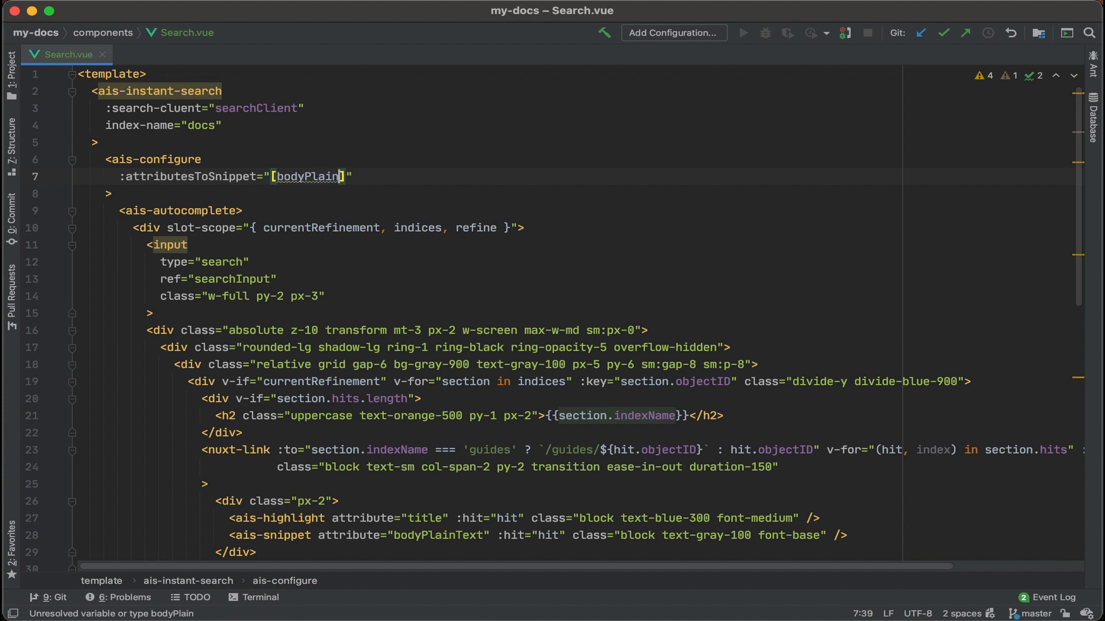
{"action": "type", "text": "T"}
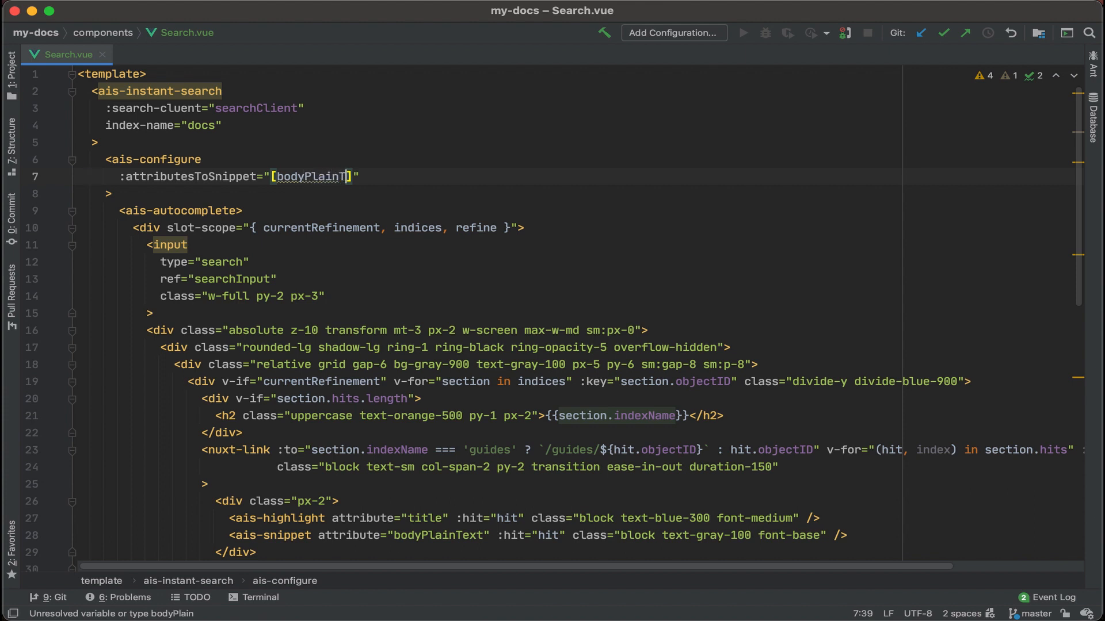
{"action": "type", "text": "est//"}
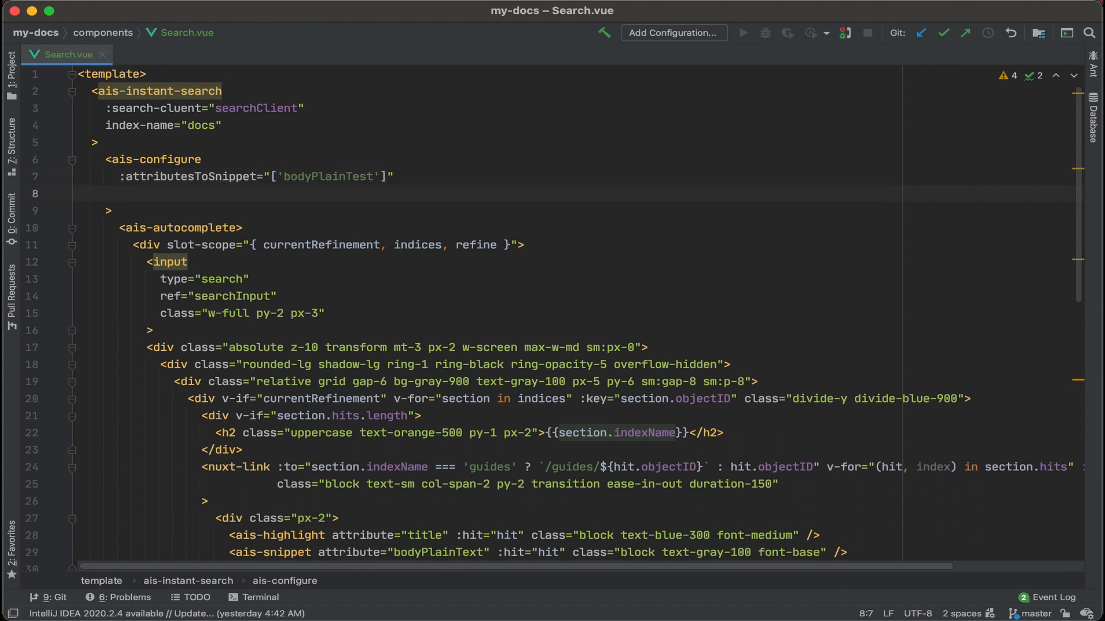
- Start a camel-cased :hits-per-page setting on ais-configure
{"action": "type", "text": ":"}
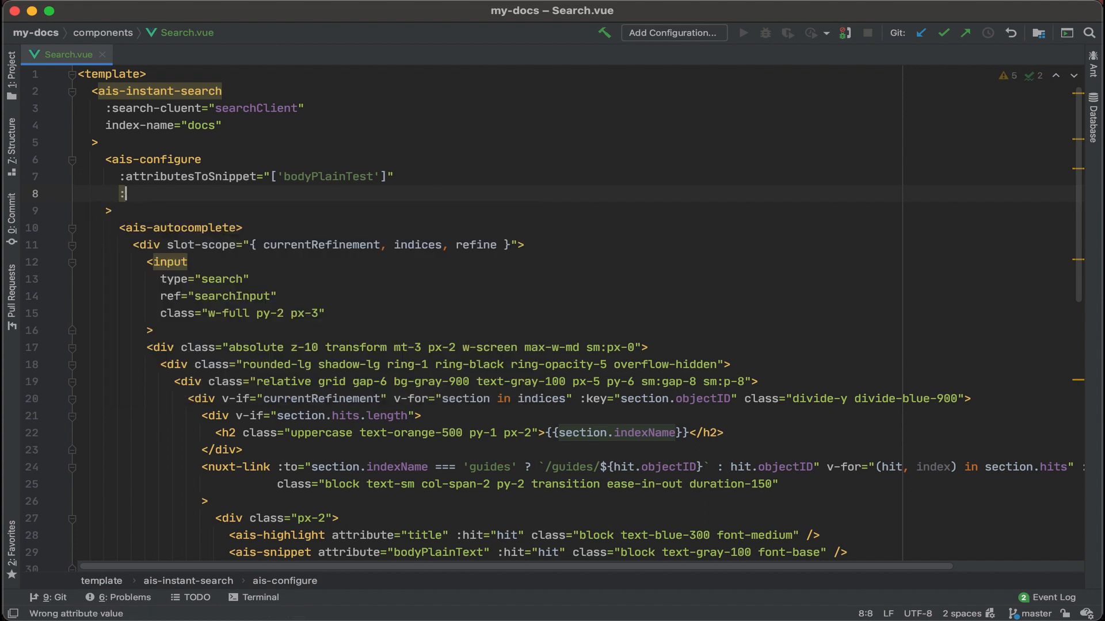
{"action": "type", "text": "hits-"}
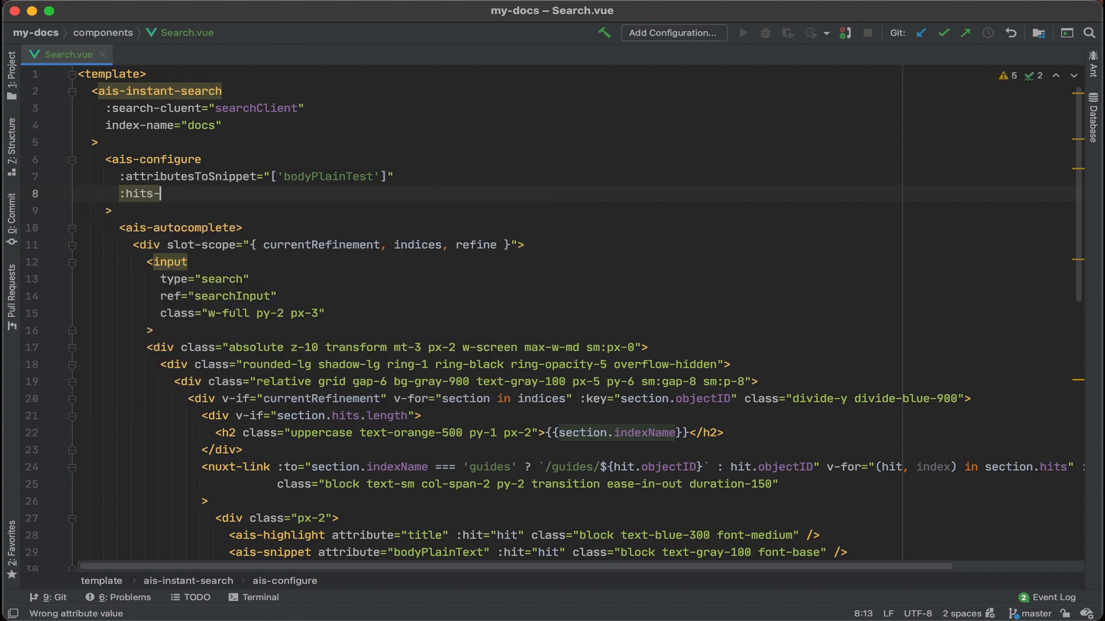
{"action": "type", "text": "per-page"}
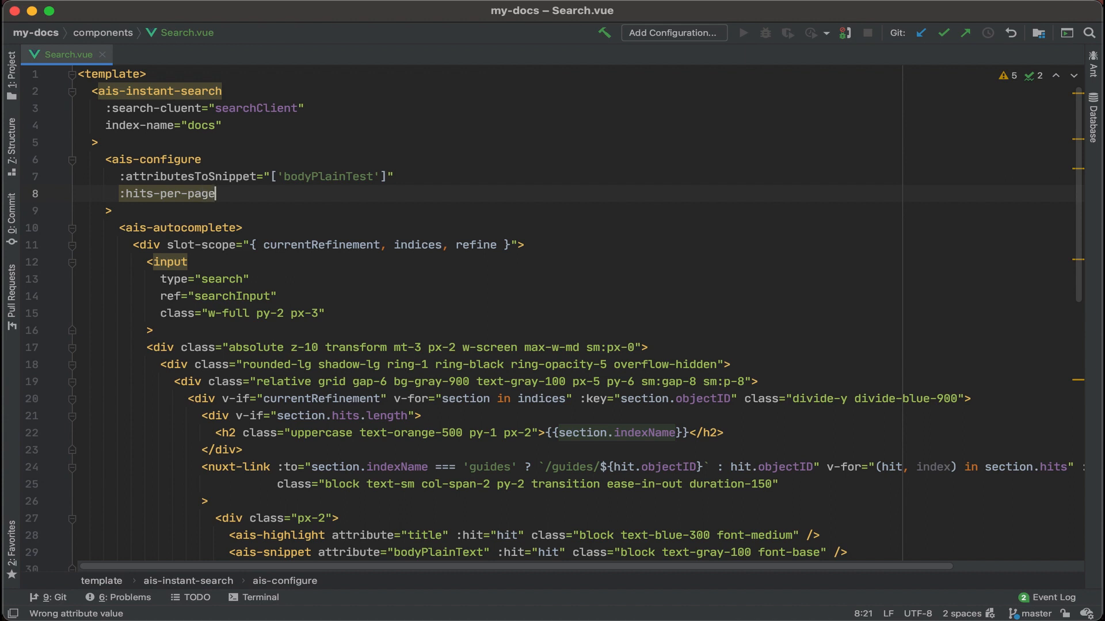
{"action": "type", "text": ".camel"}
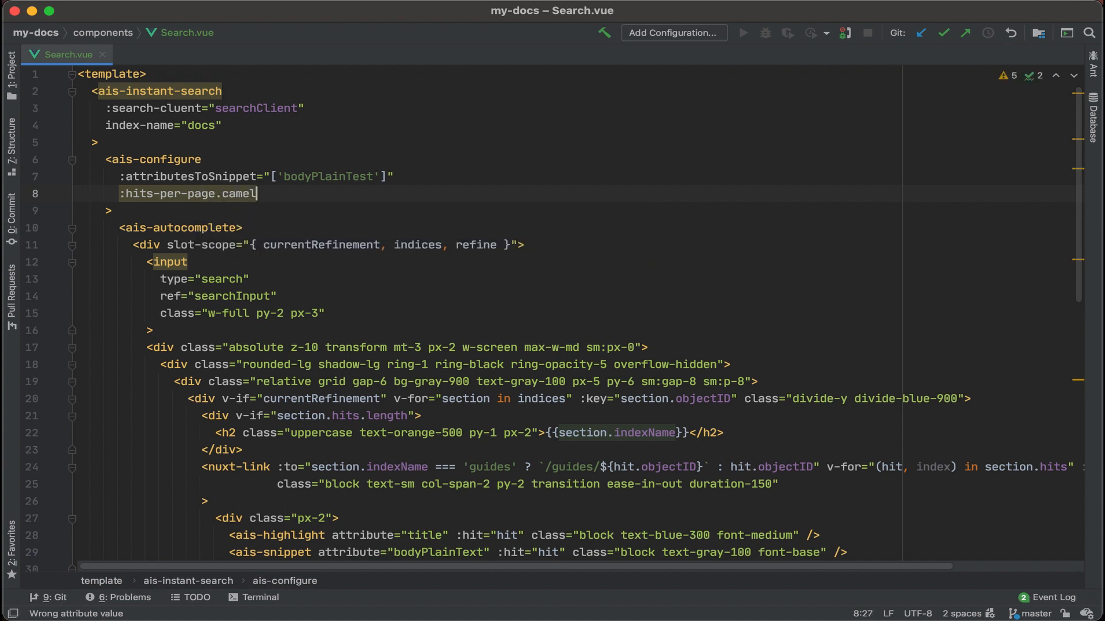
{"action": "type", "text": "=\""}
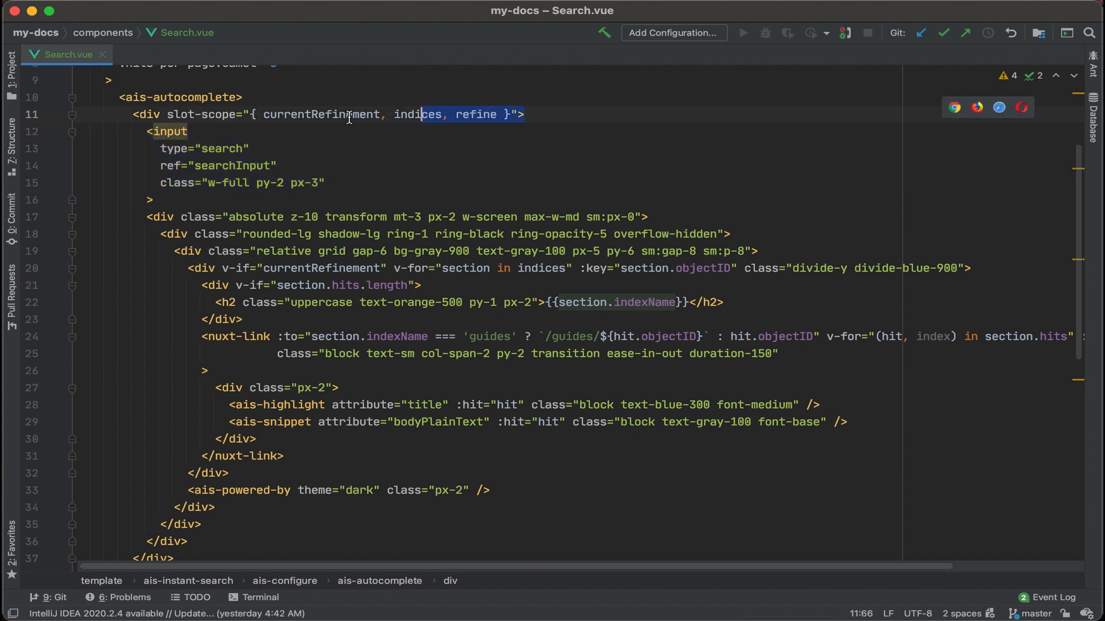
{"action": "triple_click", "coordinate": [321, 114]}
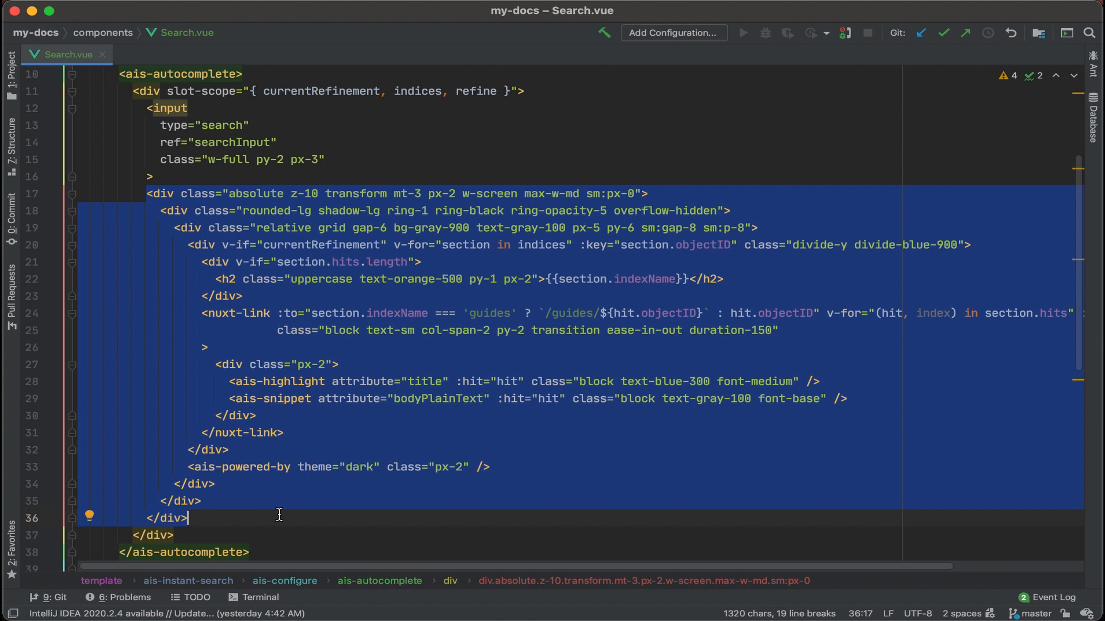
{"action": "mouse_move", "coordinate": [634, 445]}
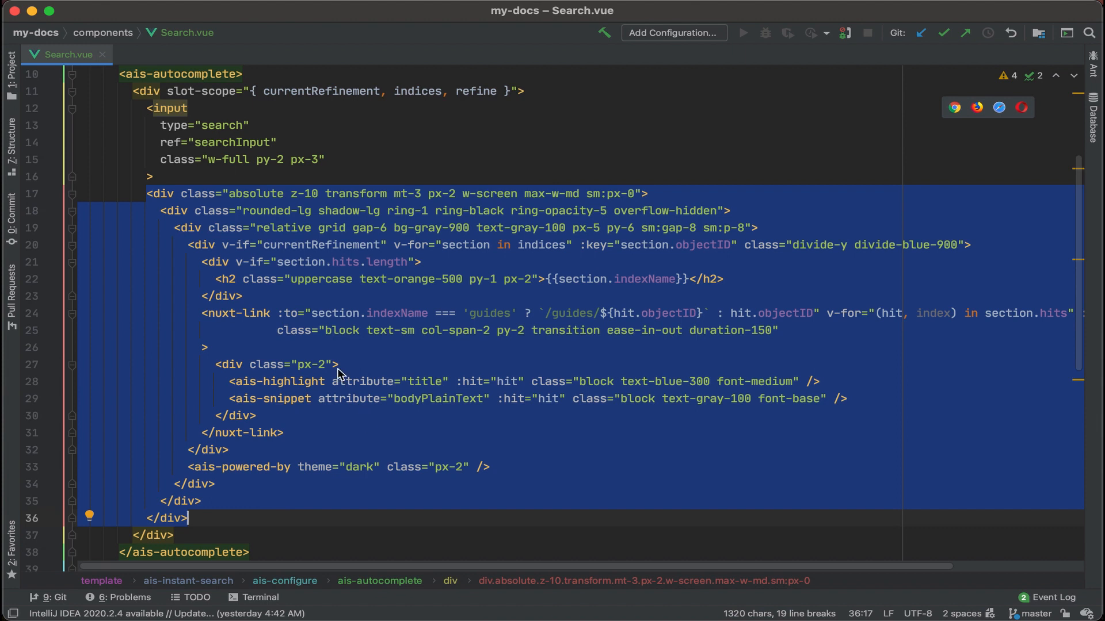
{"action": "mouse_move", "coordinate": [187, 229]}
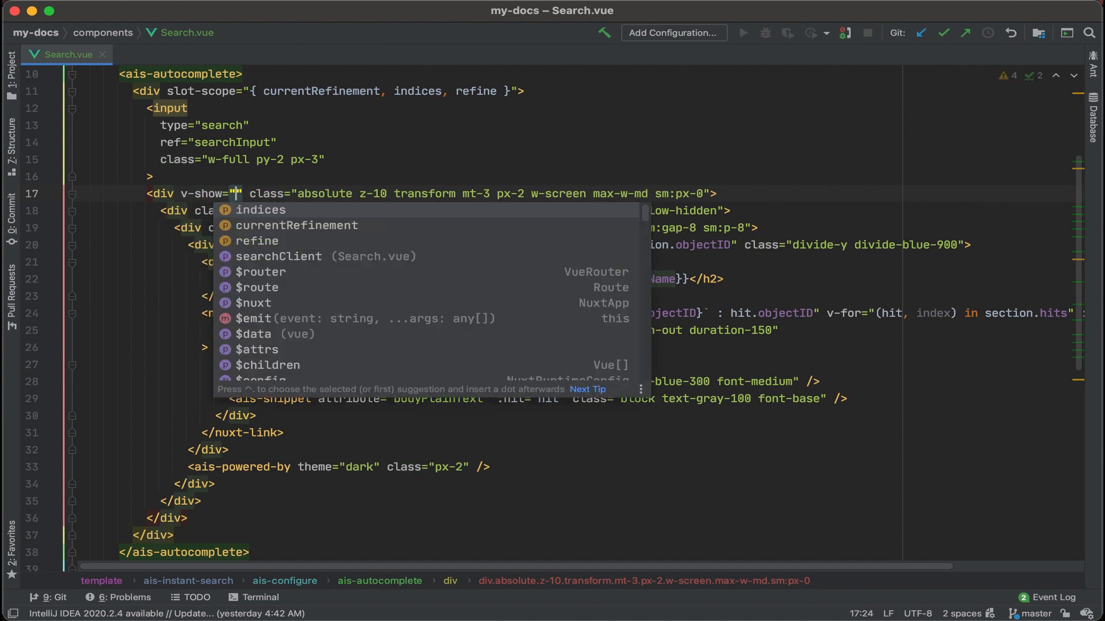
- Add v-show="currentRefinement.length" to the absolute results dropdown div
{"action": "type", "text": "currentRefinement.length"}
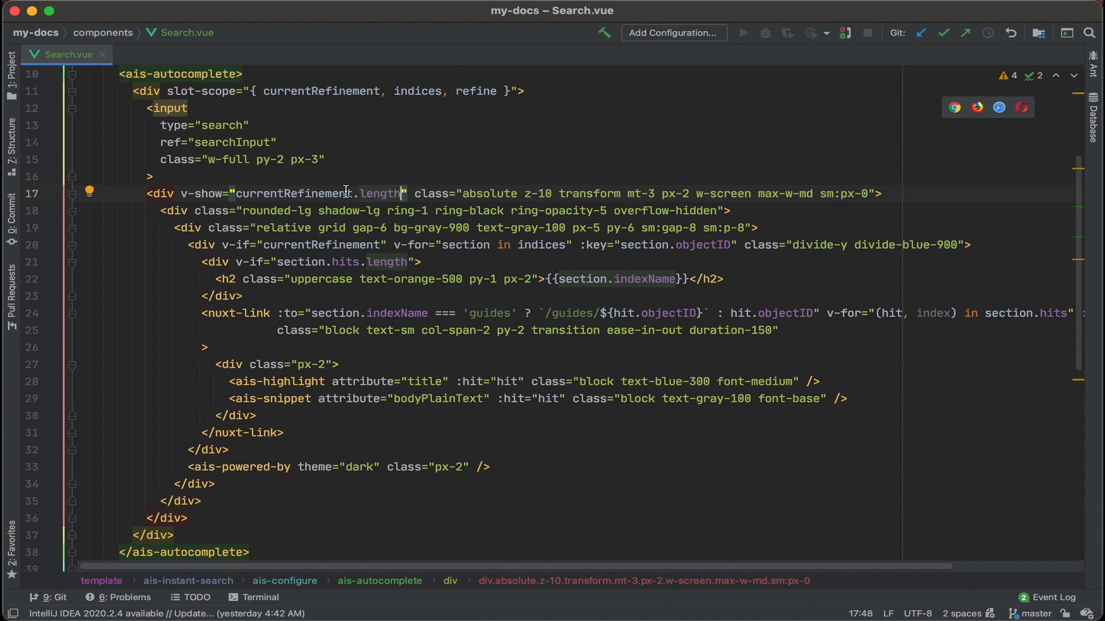
{"action": "scroll", "scroll_direction": "down", "scroll_amount": 3}
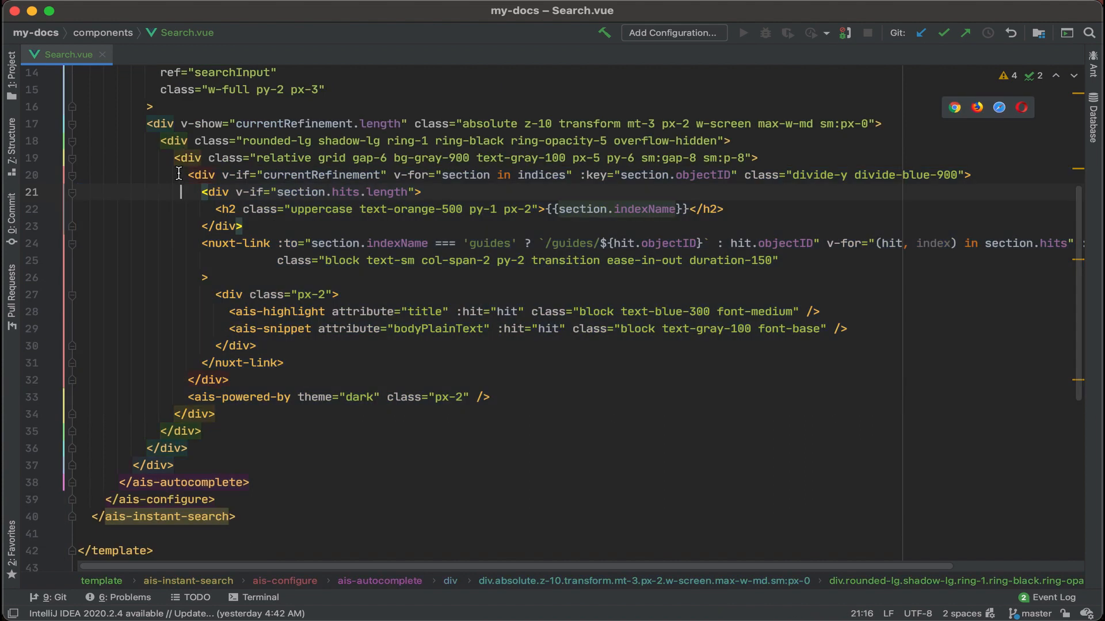
- Delete the :to, v-for and :key attributes from the result nuxt-link
{"action": "left_click_drag", "start_coordinate": [178, 175], "coordinate": [229, 260]}
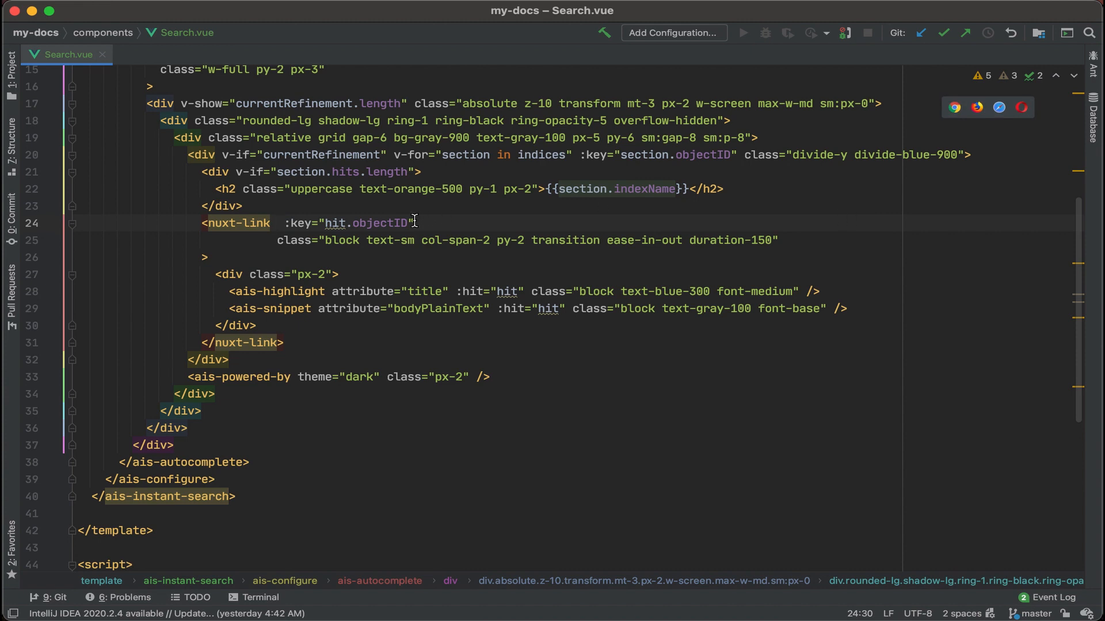
{"action": "left_click_drag", "start_coordinate": [287, 223], "coordinate": [415, 223]}
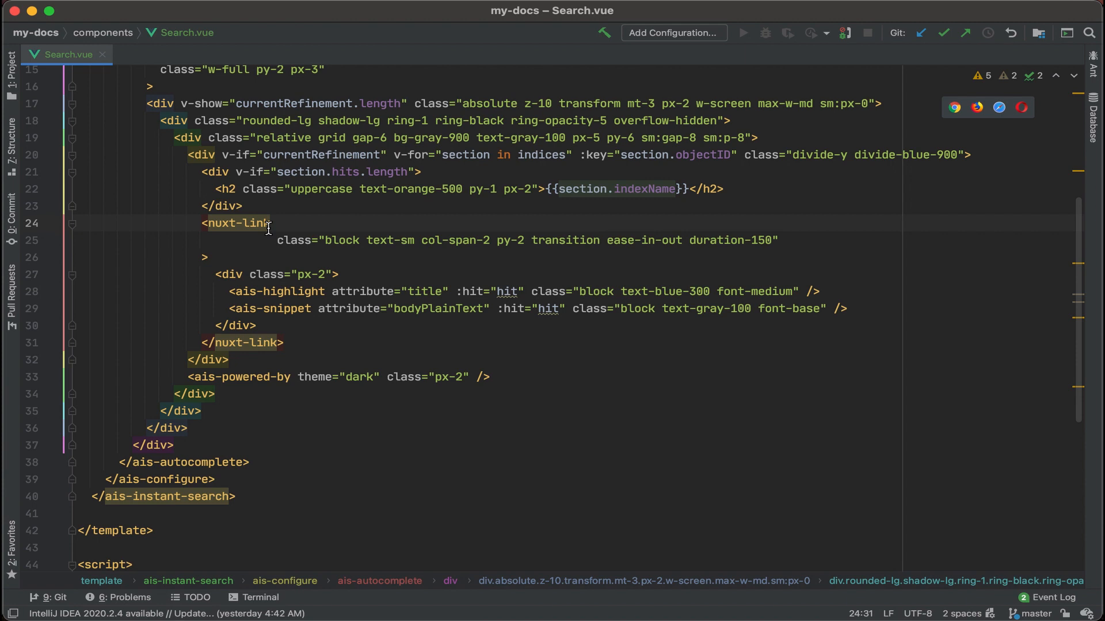
{"action": "scroll", "scroll_direction": "down", "scroll_amount": 3}
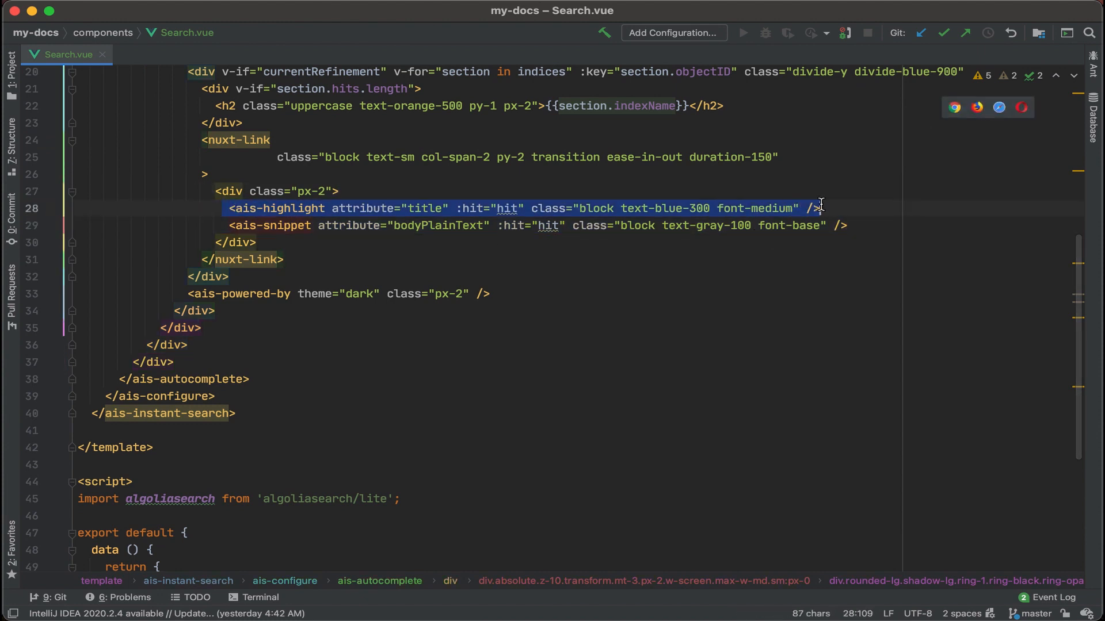
{"action": "left_click", "coordinate": [840, 225]}
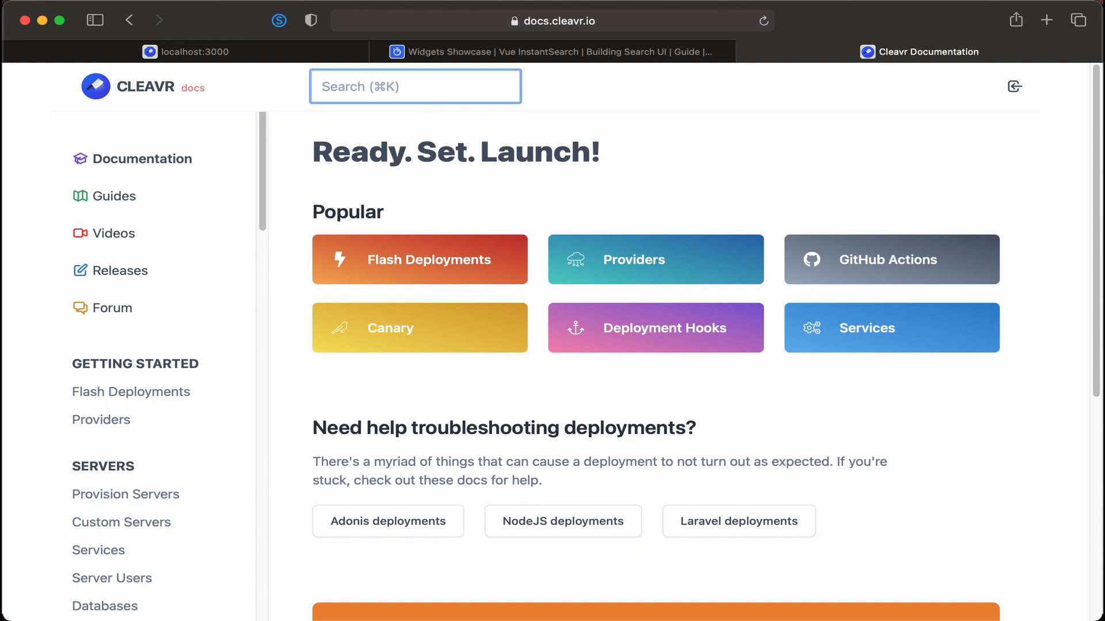
- Search 'flash' on the live docs.cleavr.io site
{"action": "type", "text": "flash"}
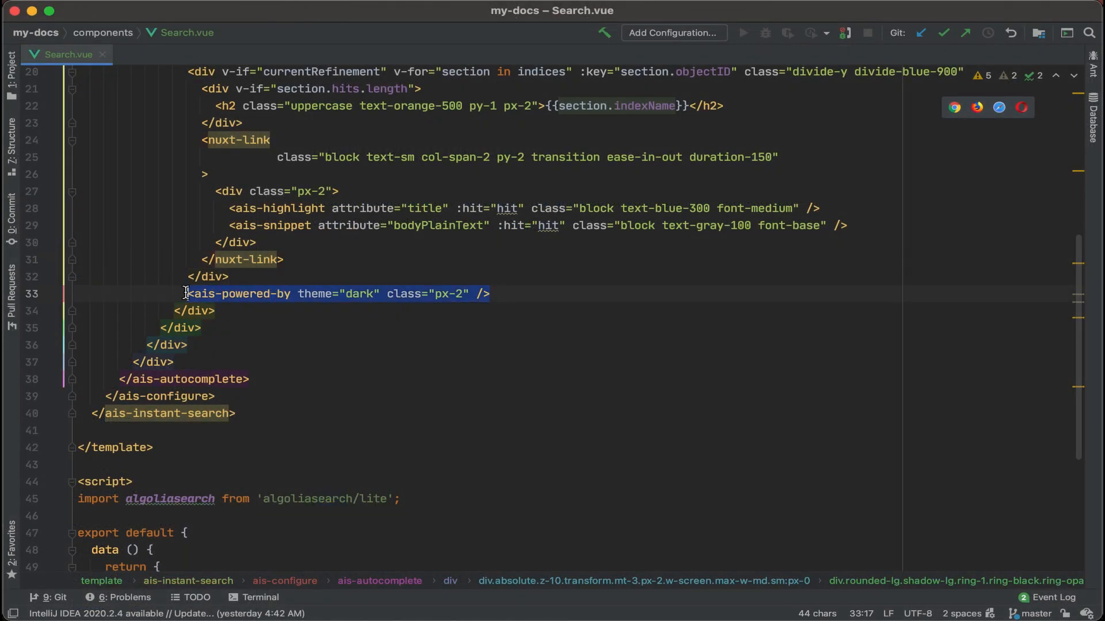
{"action": "mouse_move", "coordinate": [405, 296]}
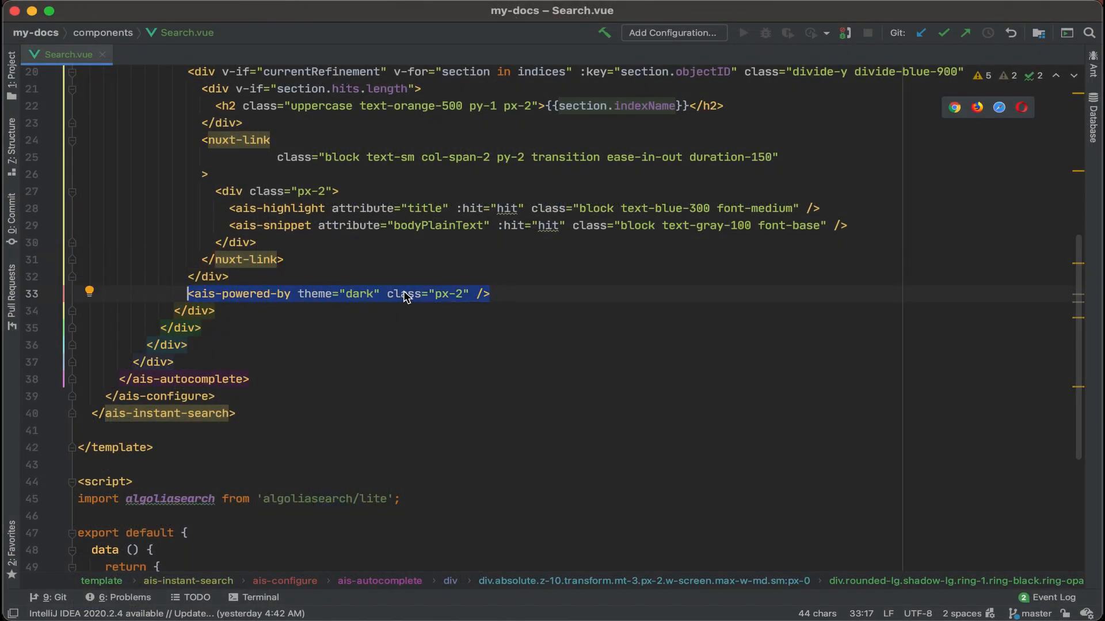
{"action": "mouse_move", "coordinate": [419, 295]}
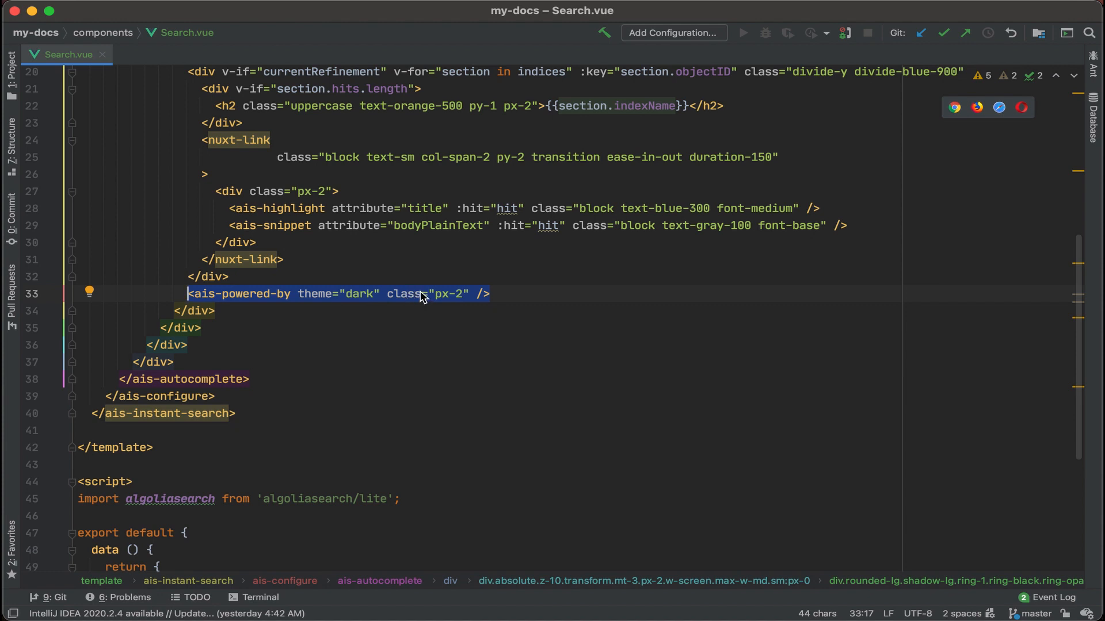
{"action": "mouse_move", "coordinate": [486, 272]}
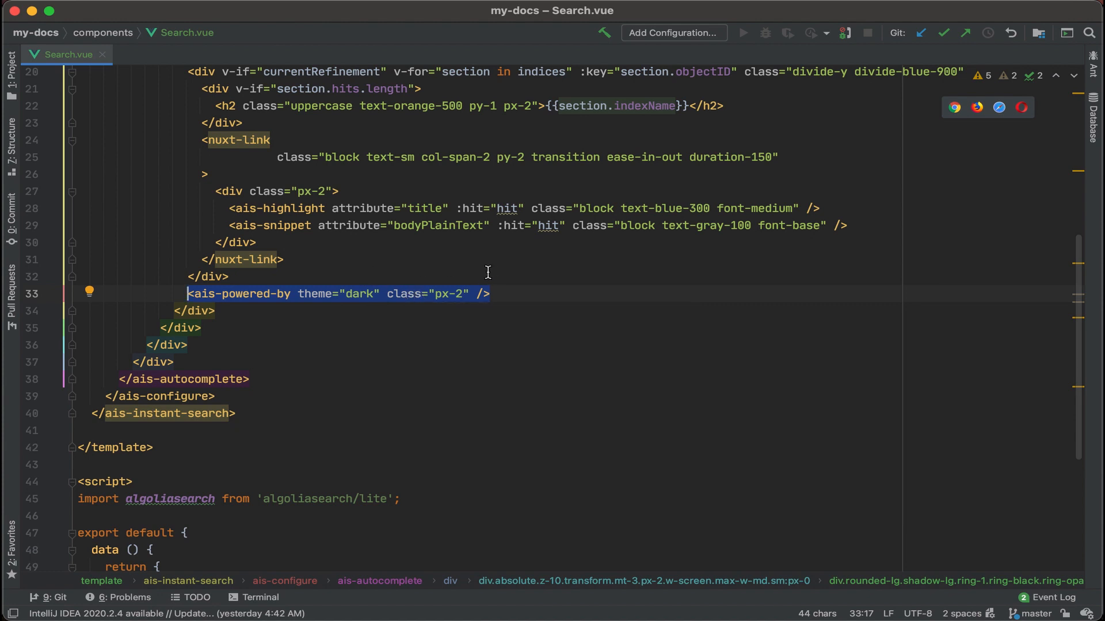
{"action": "mouse_move", "coordinate": [587, 305]}
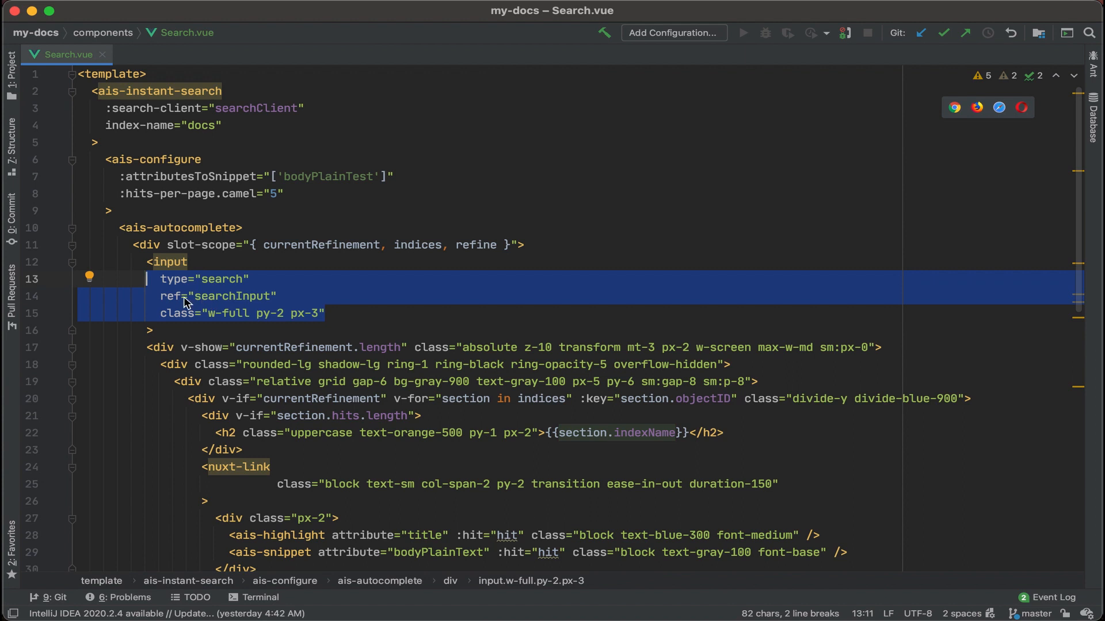
- Bind the search input's :value to currentRefinement after its class attribute
{"action": "left_click", "coordinate": [204, 296]}
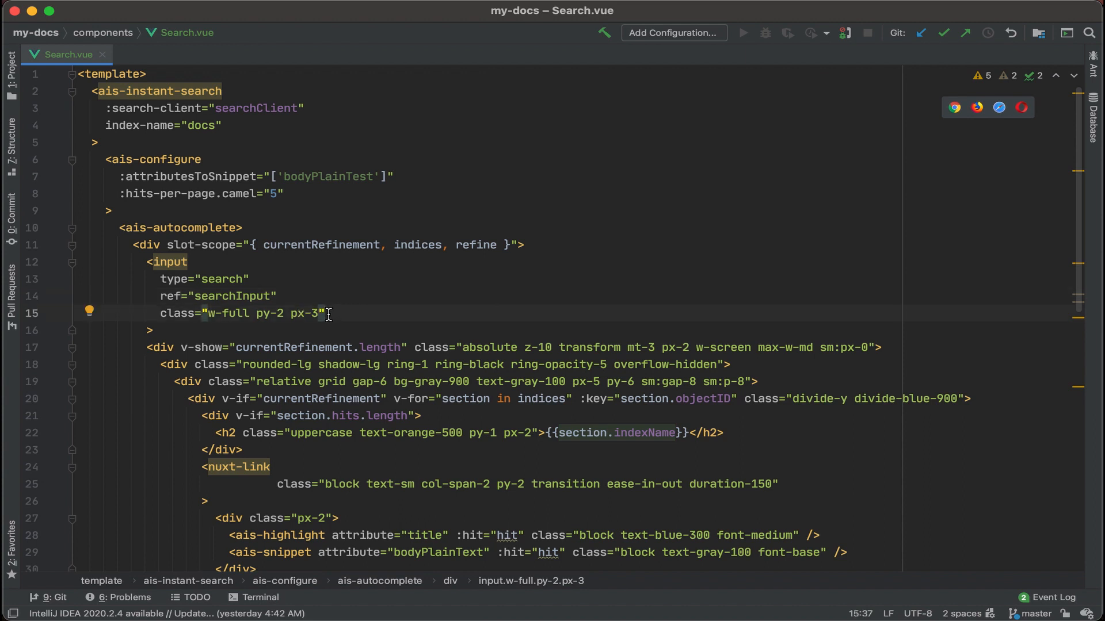
{"action": "left_click", "coordinate": [324, 313]}
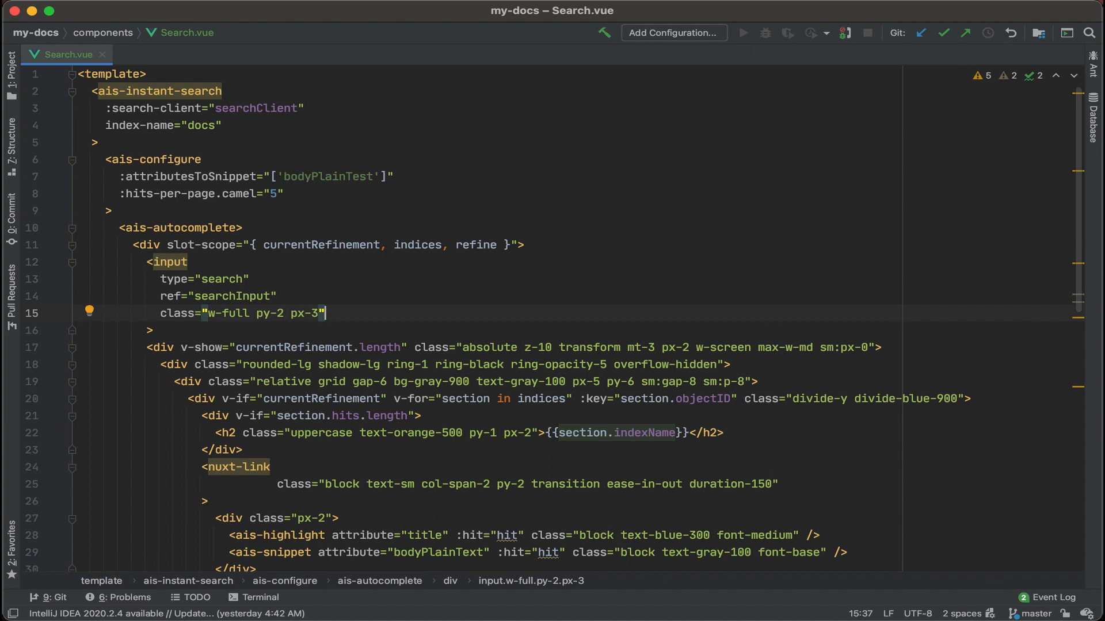
{"action": "type", "text": ":value=\"currentRefinement"}
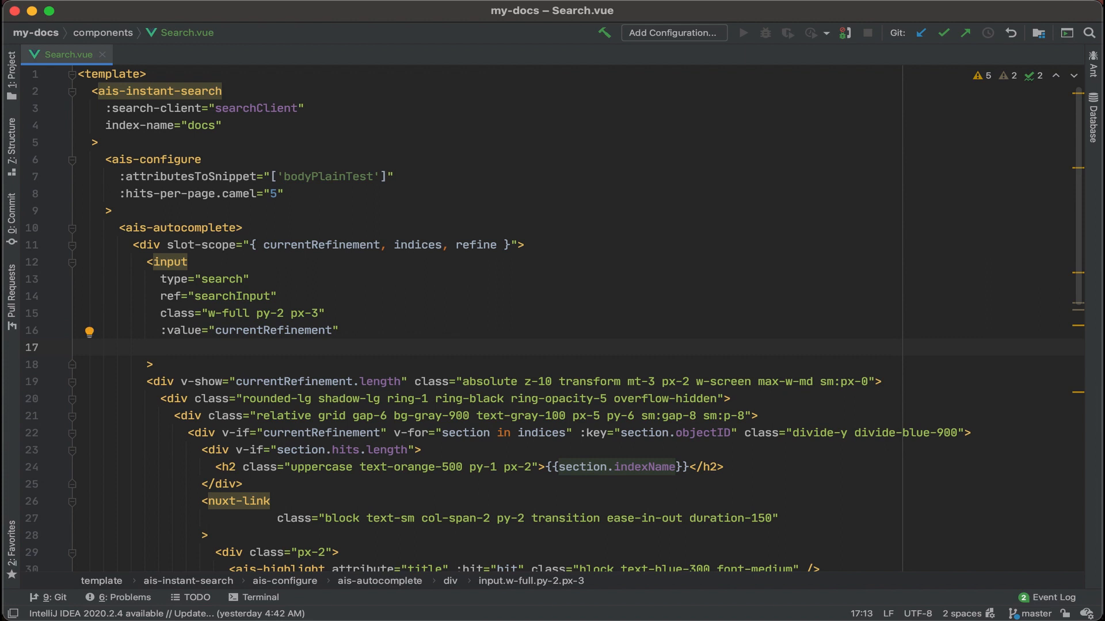
{"action": "type", "text": "@"}
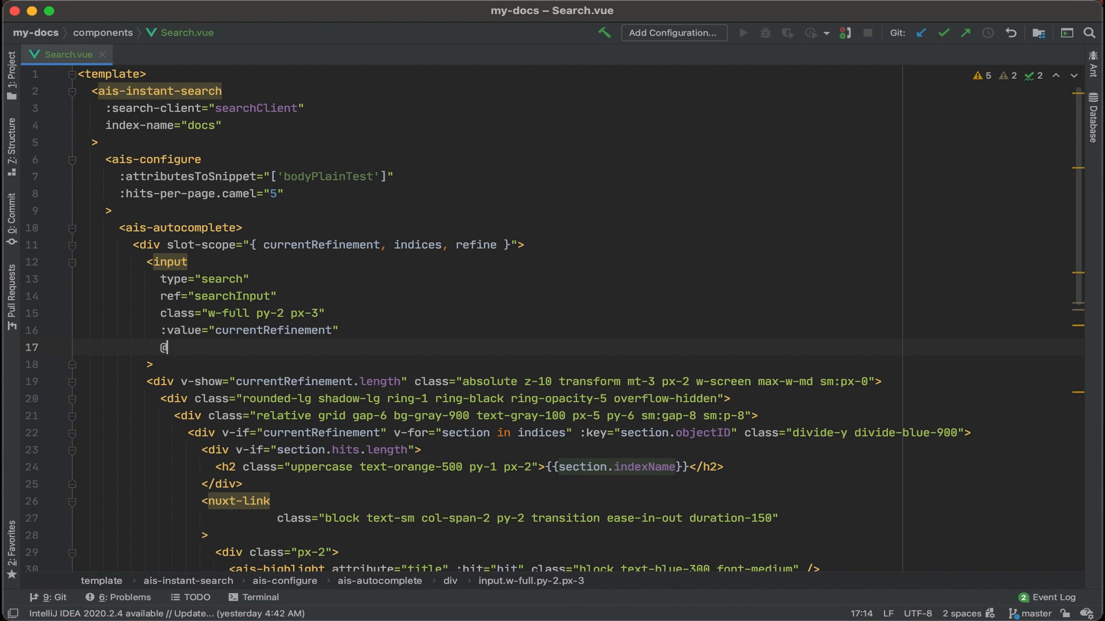
{"action": "type", "text": "input=\""}
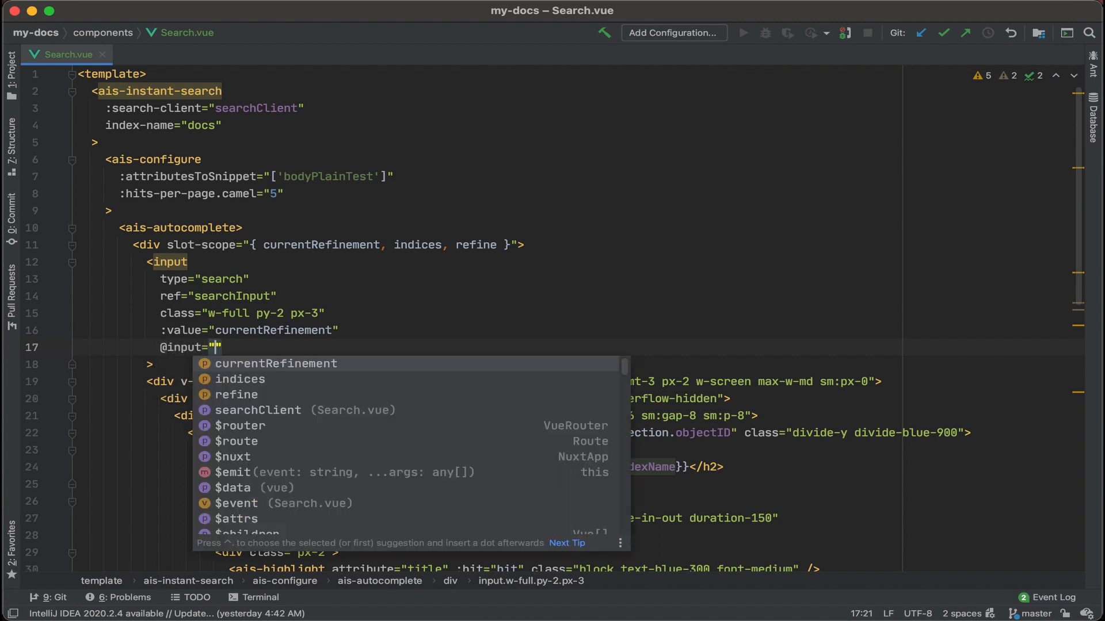
{"action": "type", "text": "refine("}
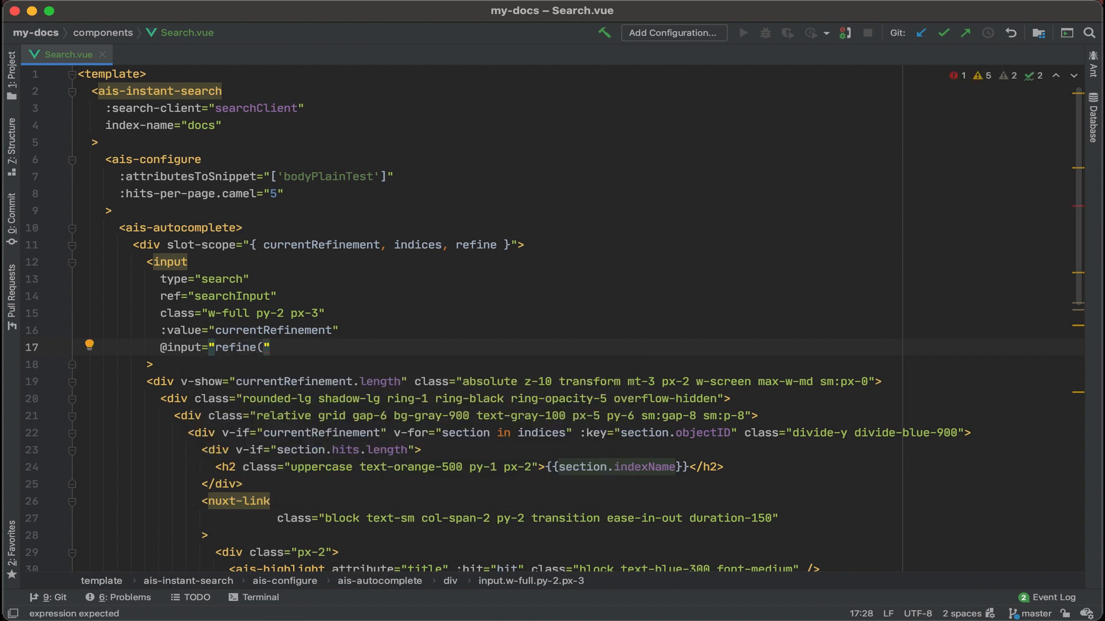
{"action": "type", "text": "$event"}
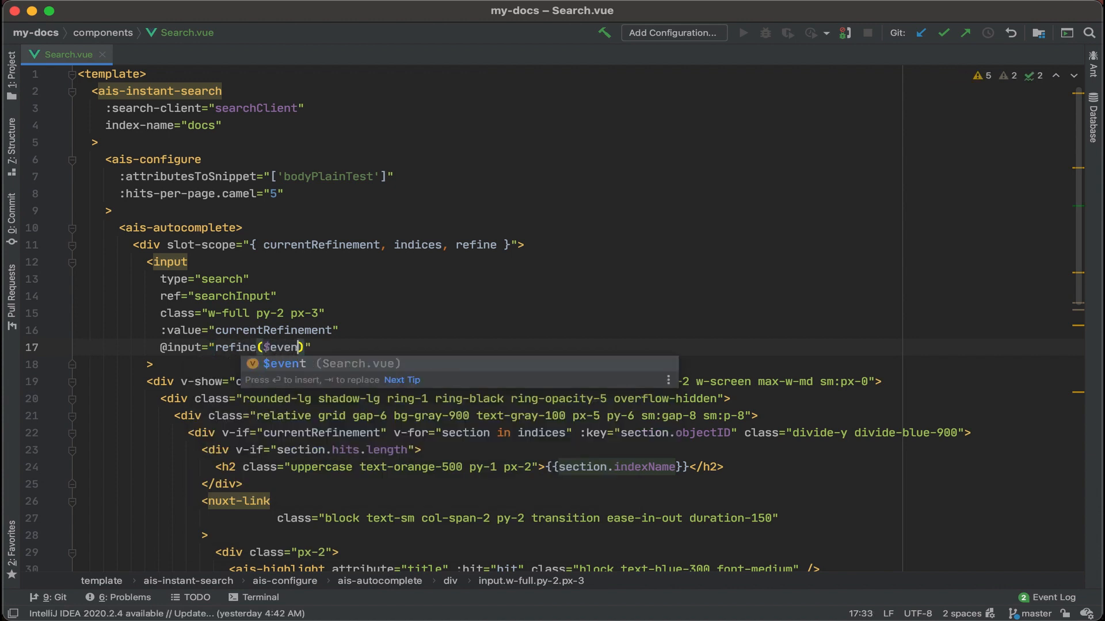
{"action": "type", "text": "."}
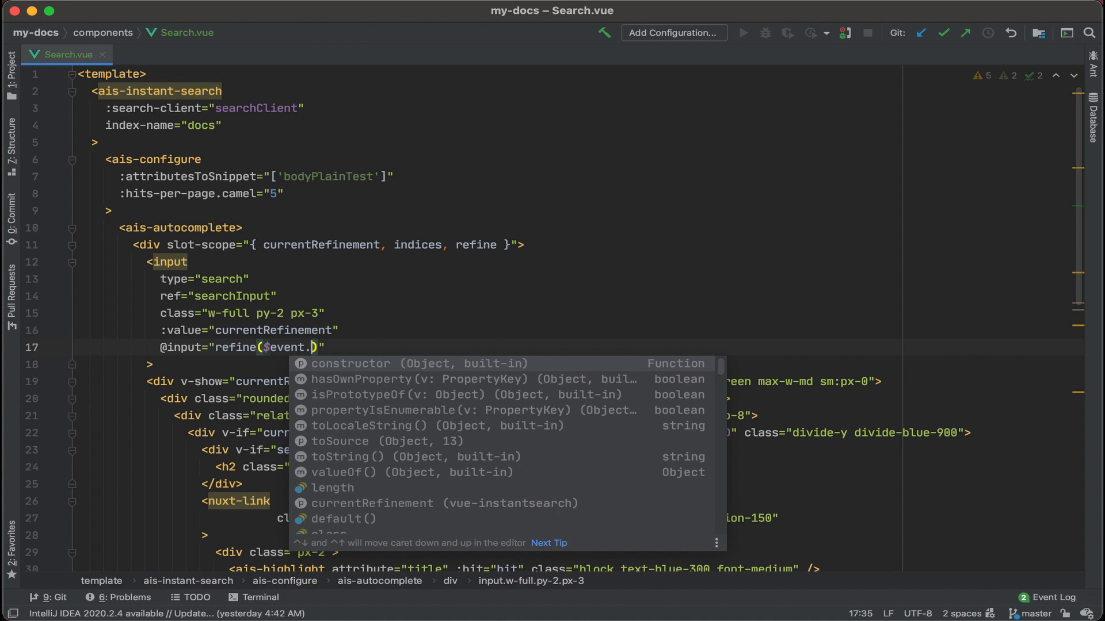
{"action": "type", "text": "current"}
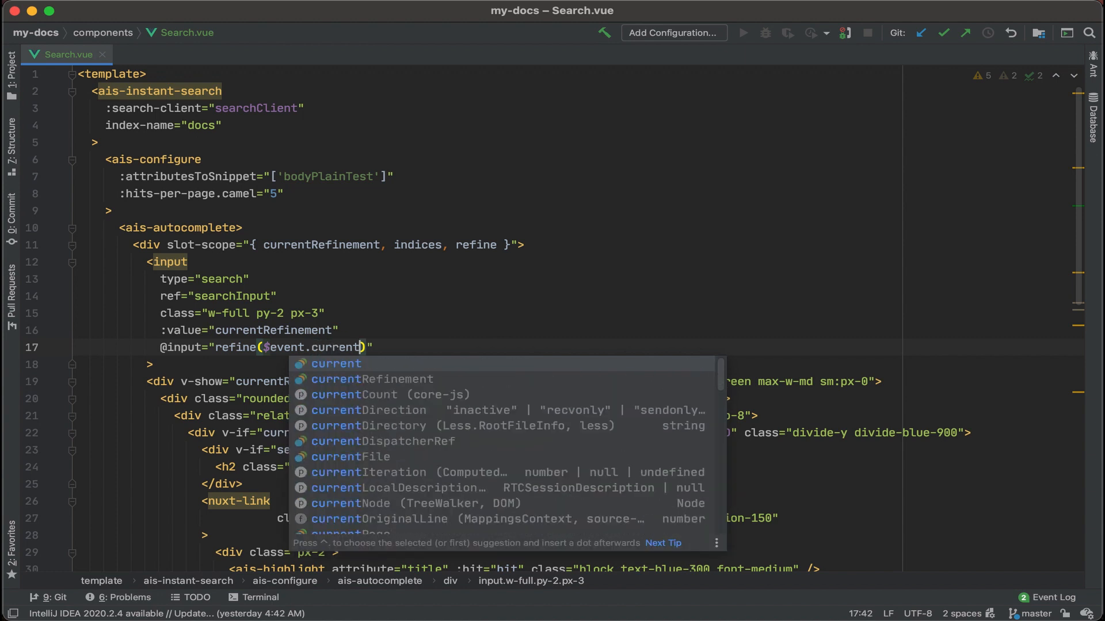
{"action": "type", "text": "Target"}
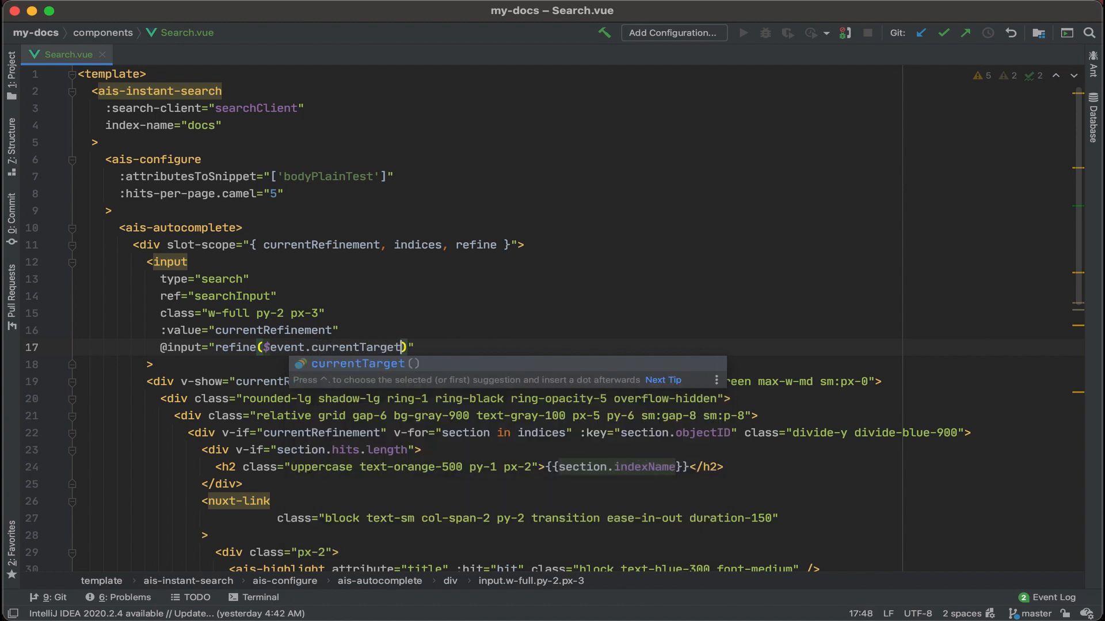
{"action": "type", "text": ".value"}
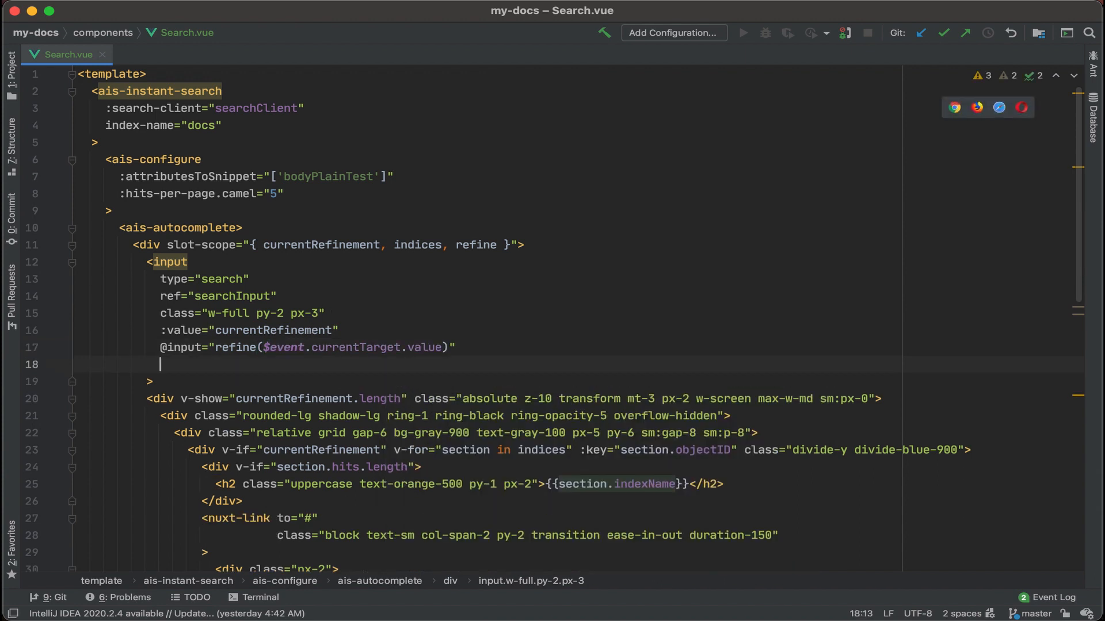
- Add autocomplete="off" to the search input
{"action": "type", "text": "autocmp"}
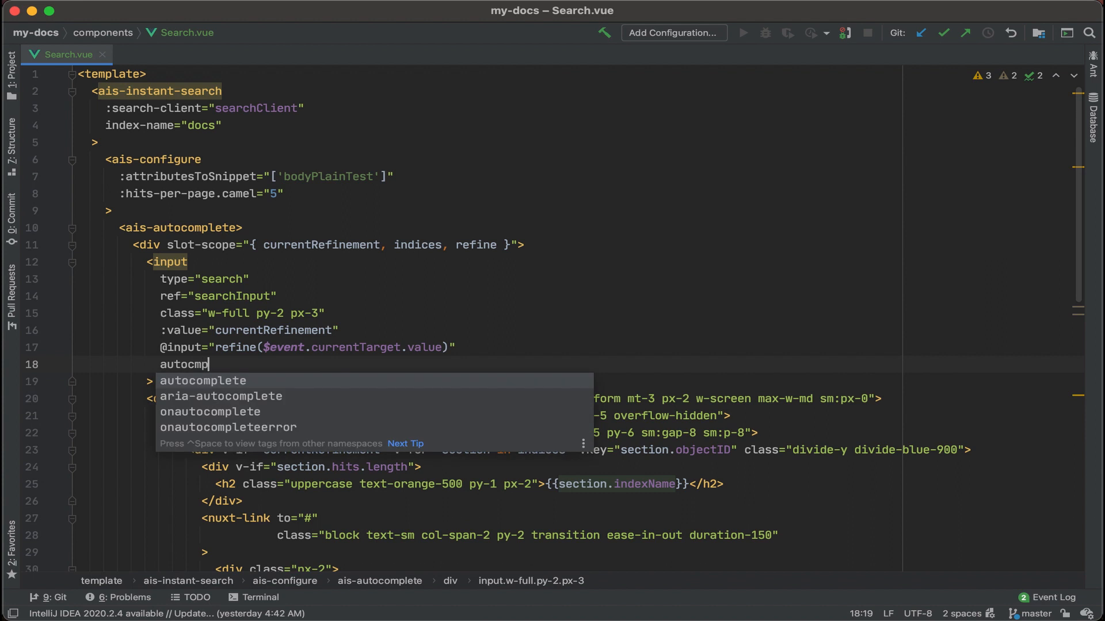
{"action": "key", "text": "Backspace"}
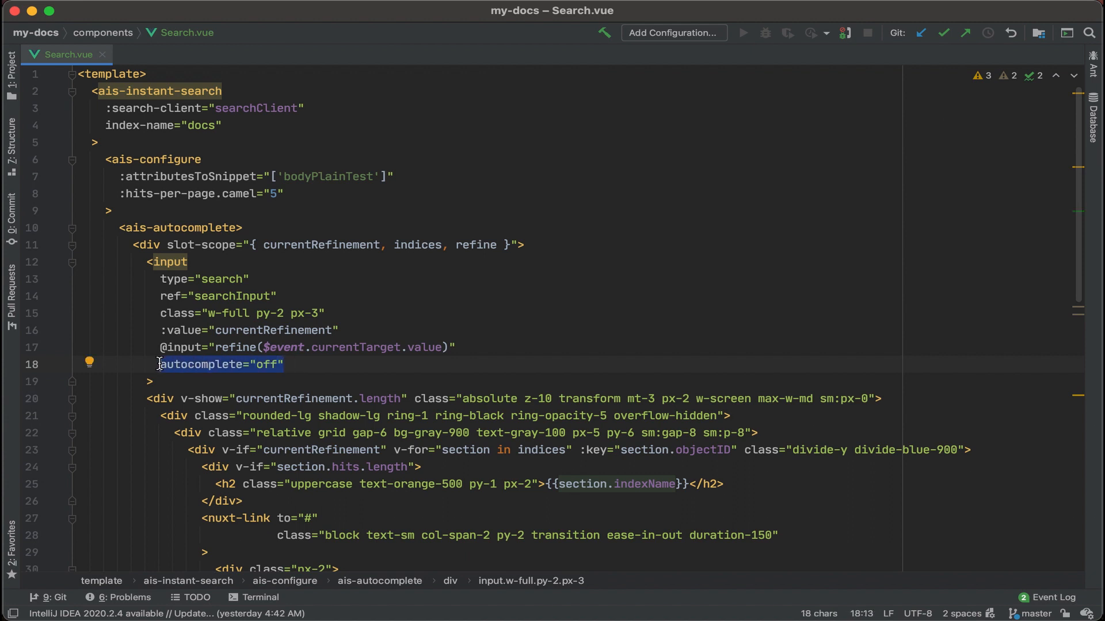
{"action": "scroll", "scroll_direction": "down", "scroll_amount": 3}
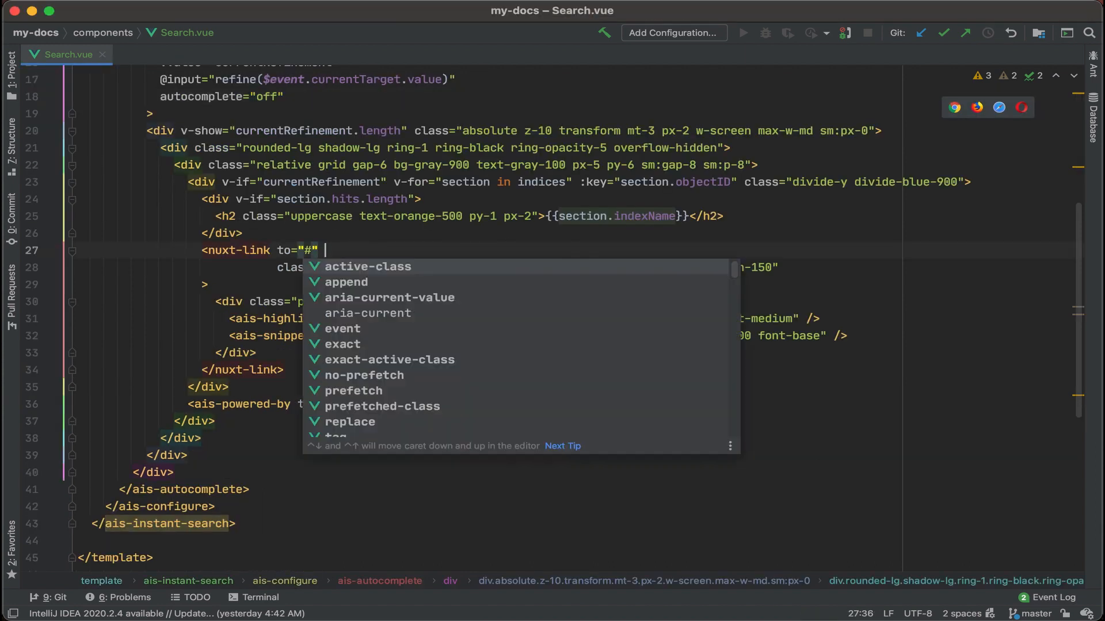
- Add v-for="(hit, index) in section.hits" :key="hit.objectID" to the result nuxt-link
{"action": "key", "text": "Escape"}
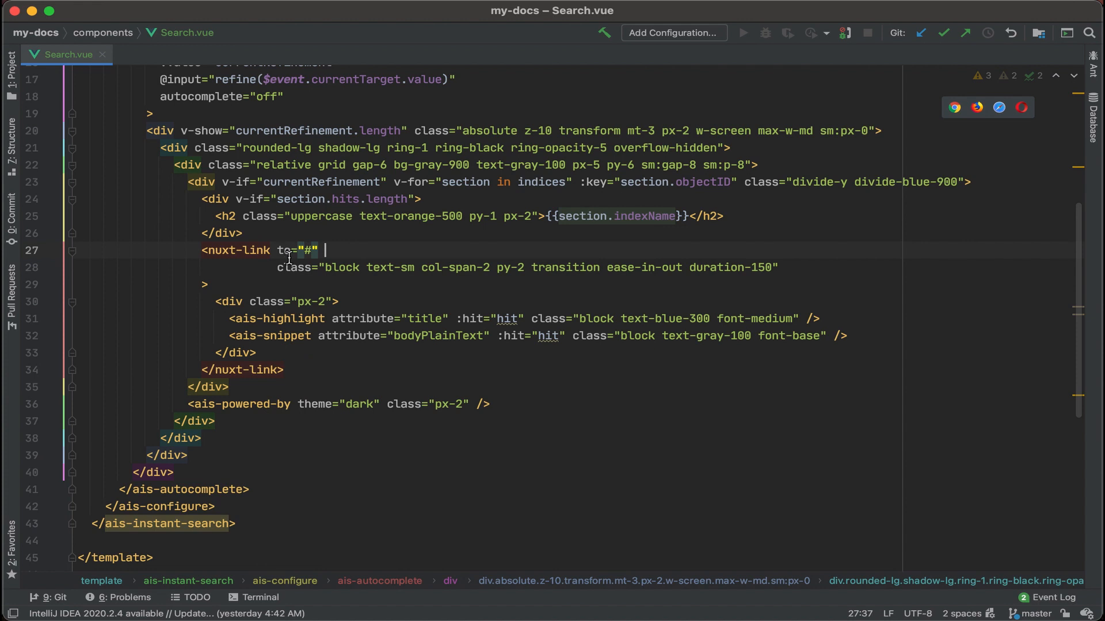
{"action": "type", "text": "v-for=\"(hit, index) in section.hits\" :key=\"hit.objectID\""}
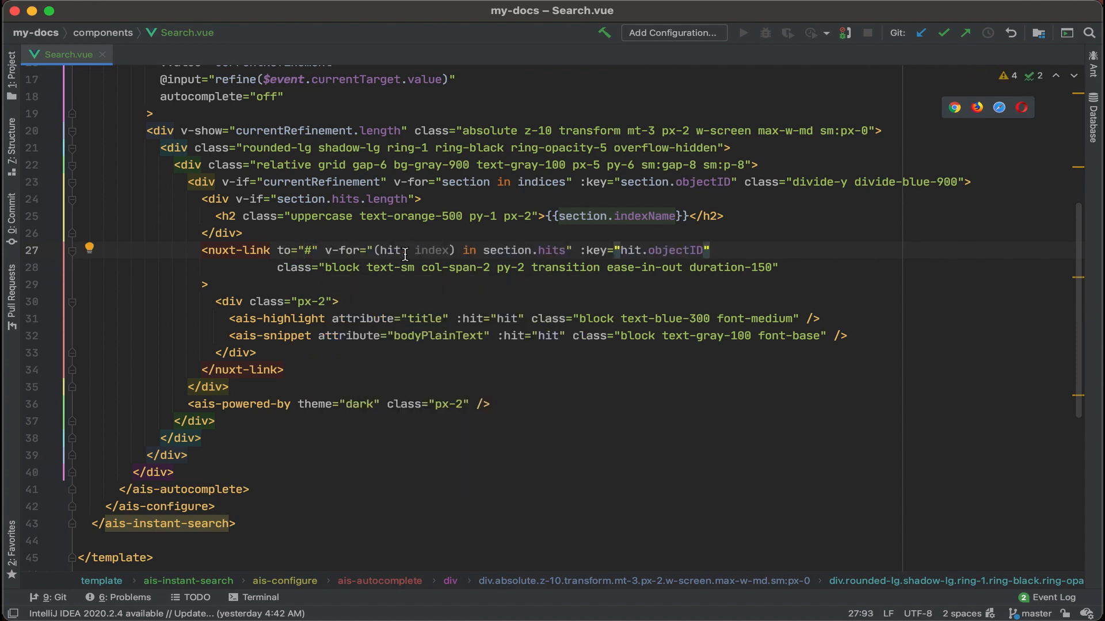
{"action": "scroll", "scroll_direction": "up", "scroll_amount": 3}
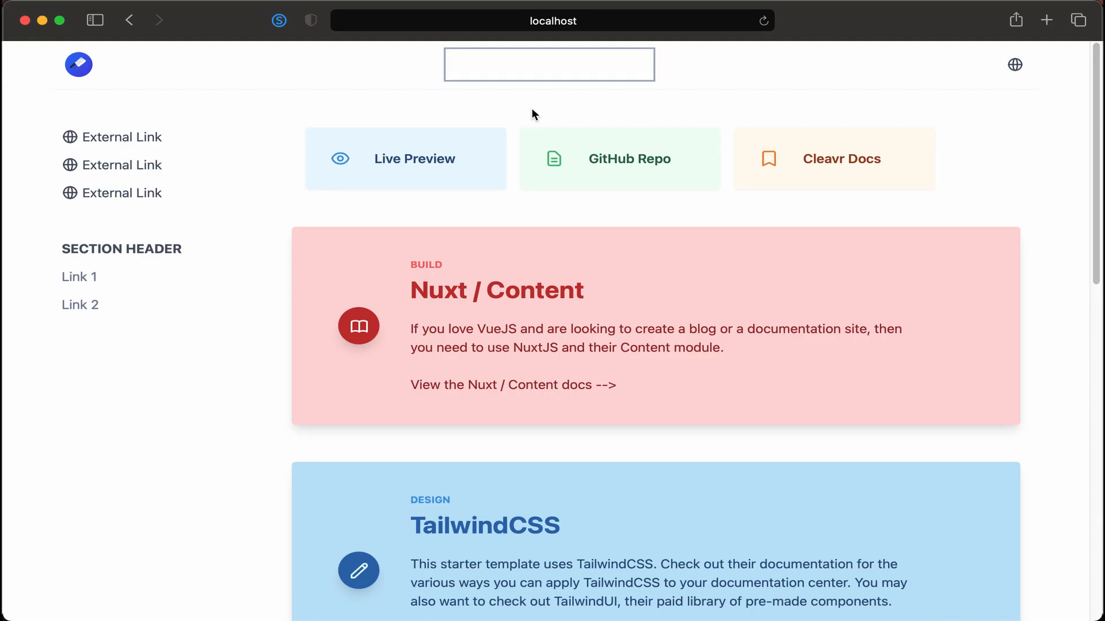
{"action": "mouse_move", "coordinate": [536, 92]}
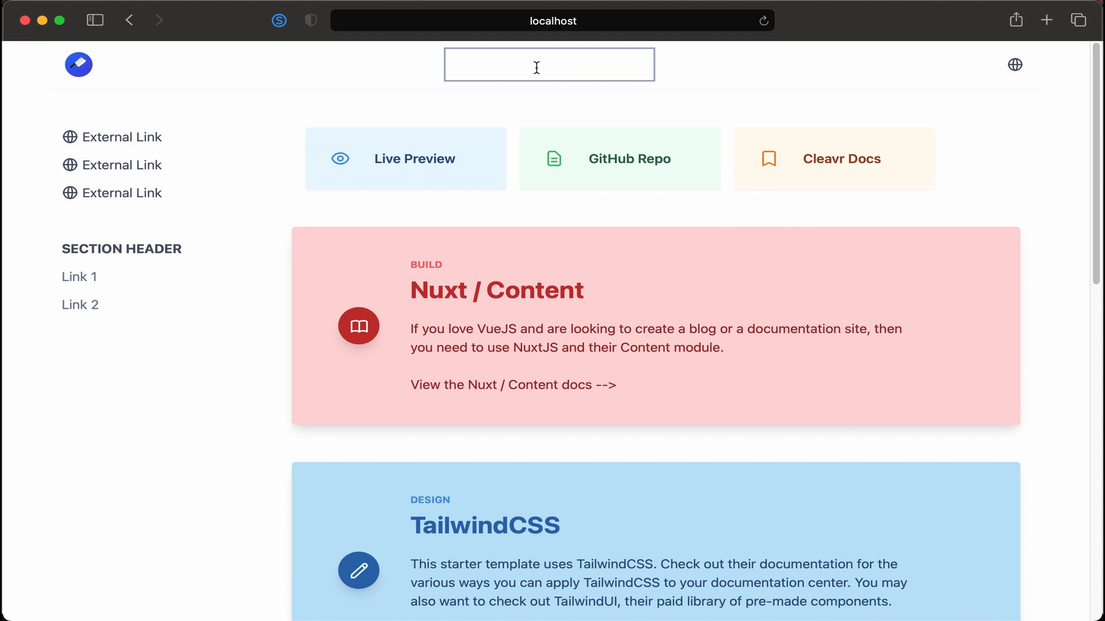
- Type 'te' into the localhost docs site's header search
{"action": "left_click", "coordinate": [549, 64]}
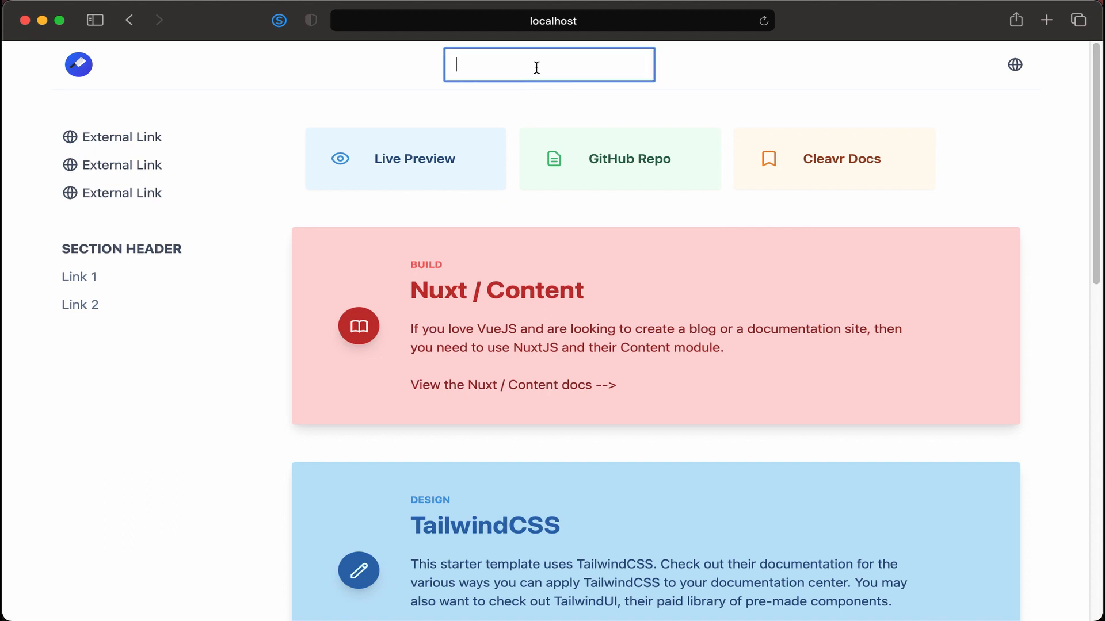
{"action": "type", "text": "te"}
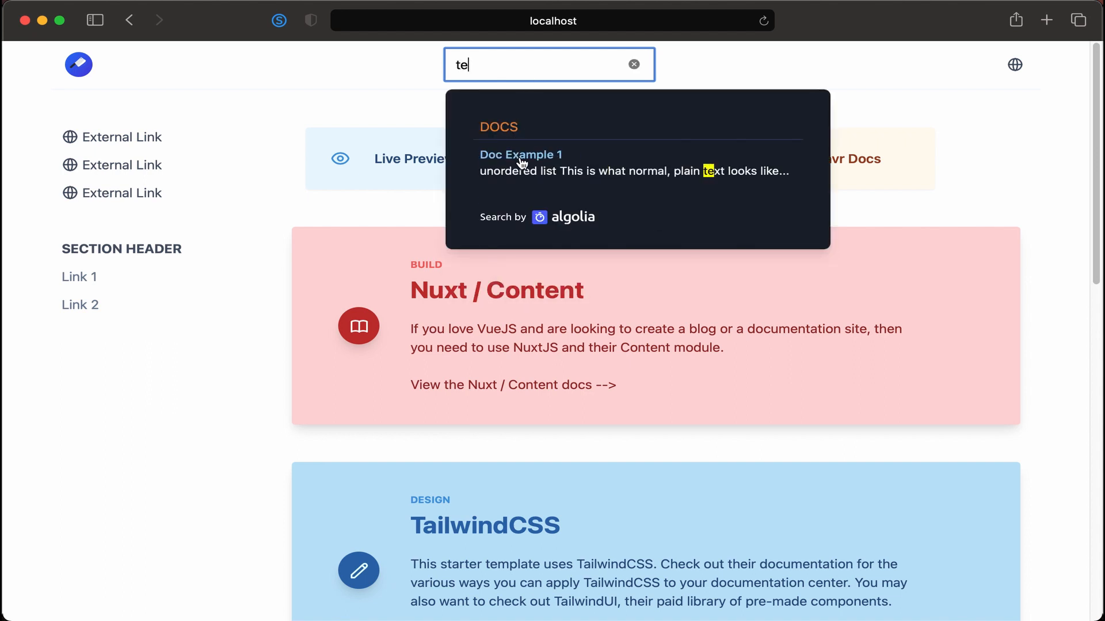
{"action": "mouse_move", "coordinate": [142, 311]}
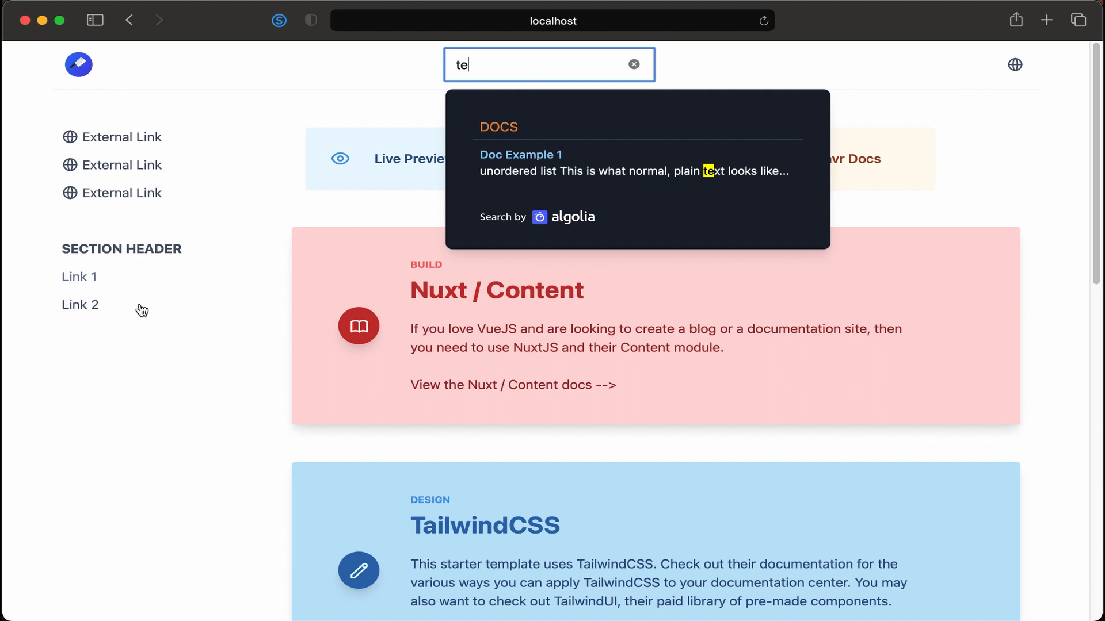
{"action": "mouse_move", "coordinate": [132, 314]}
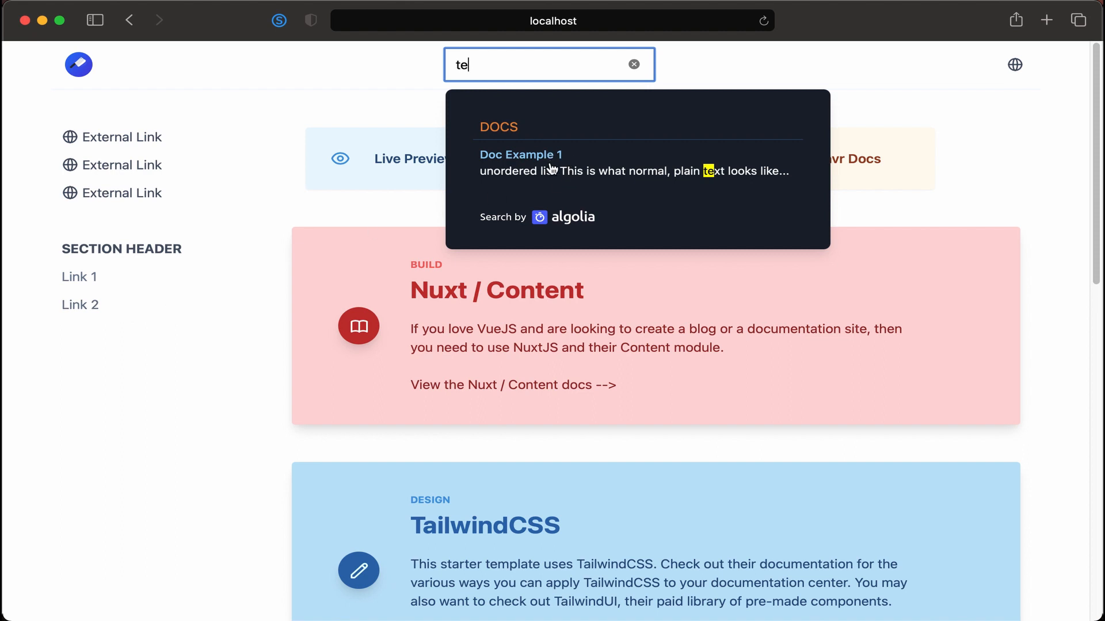
{"action": "mouse_move", "coordinate": [551, 178]}
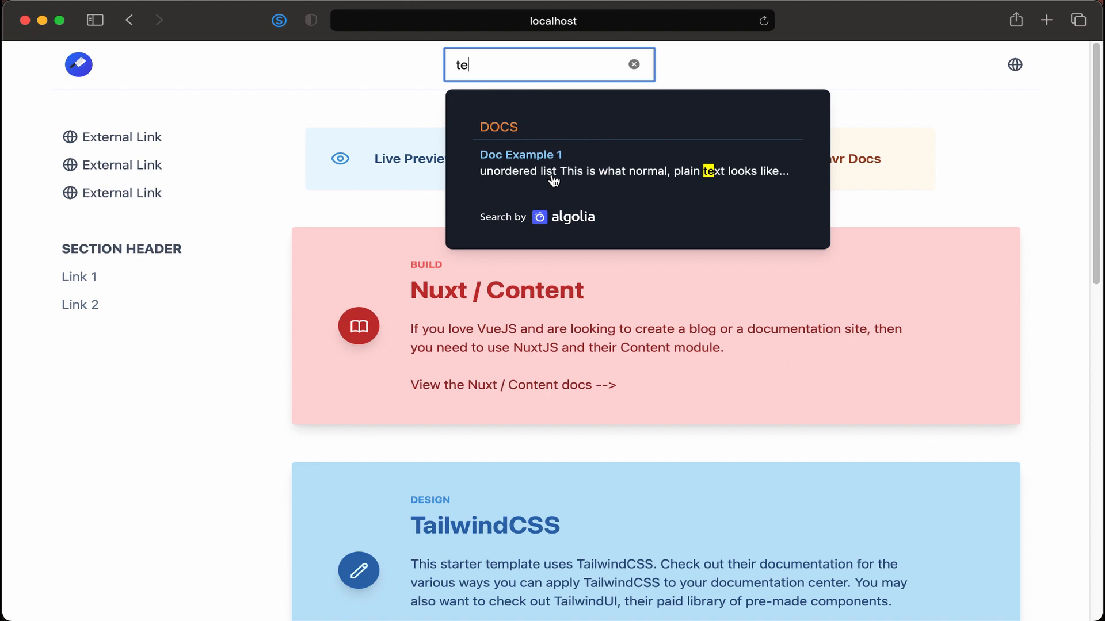
{"action": "mouse_move", "coordinate": [710, 177]}
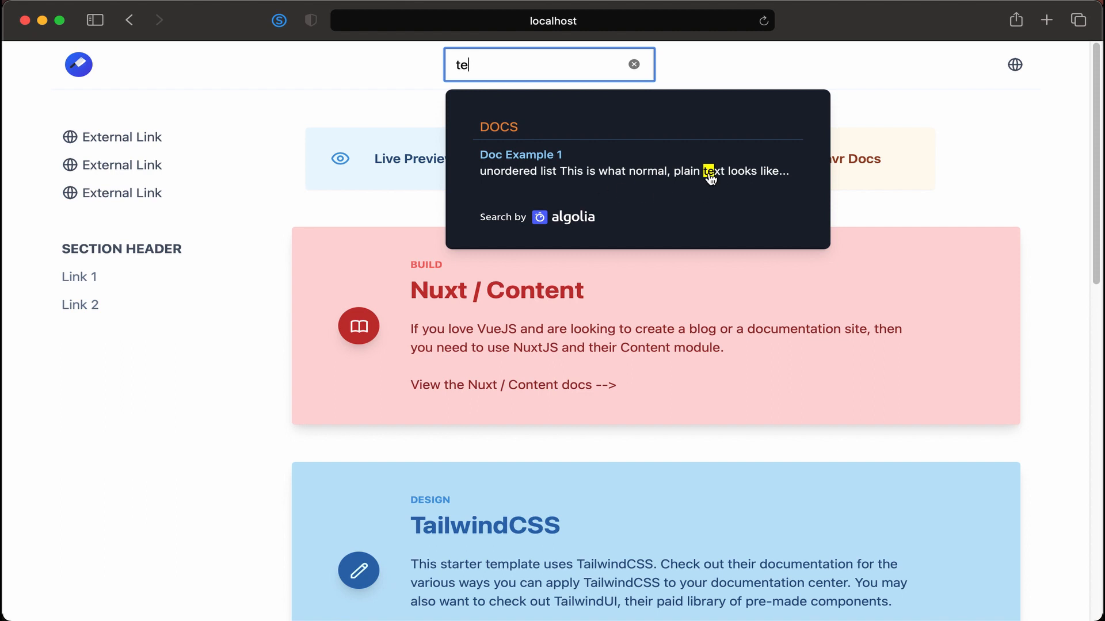